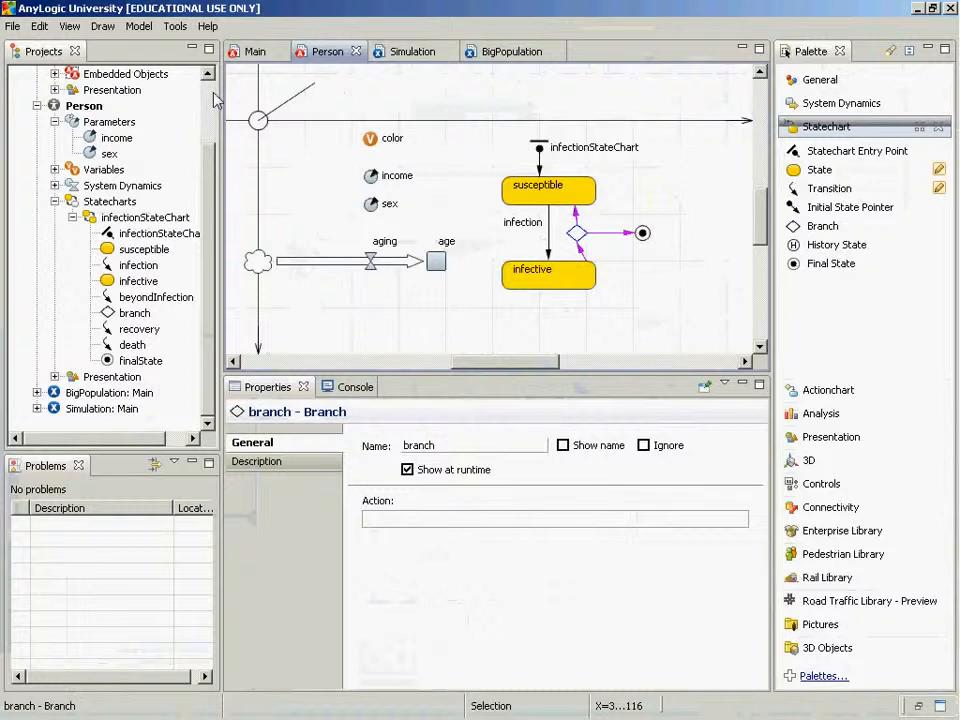
- Open the AnyLogic 6 Welcome page from the Help menu
click(208, 26)
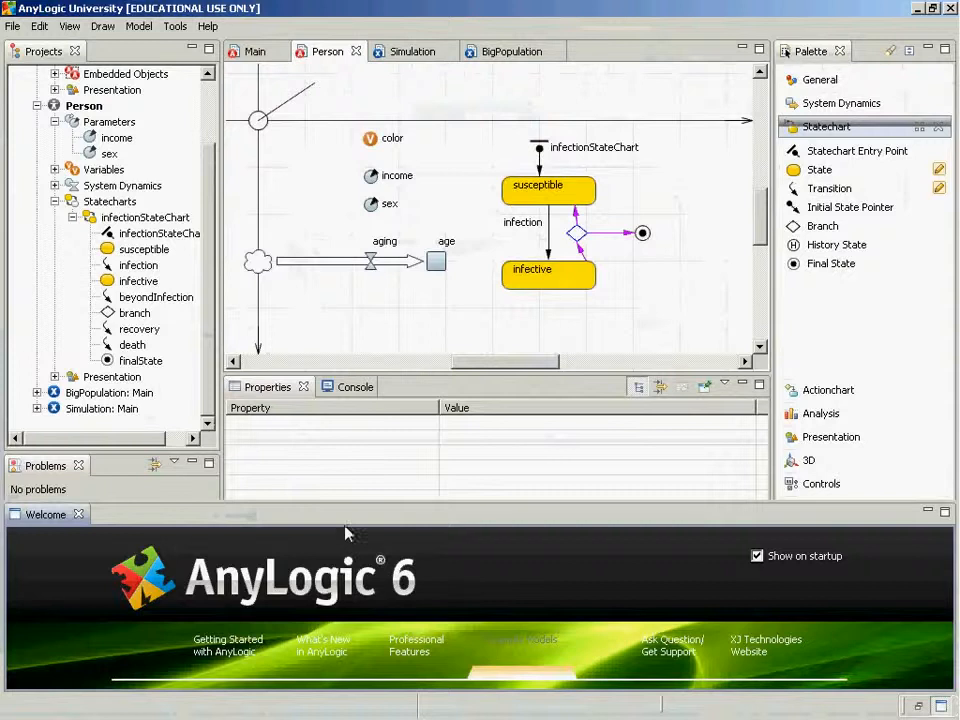
mouse_move(342, 508)
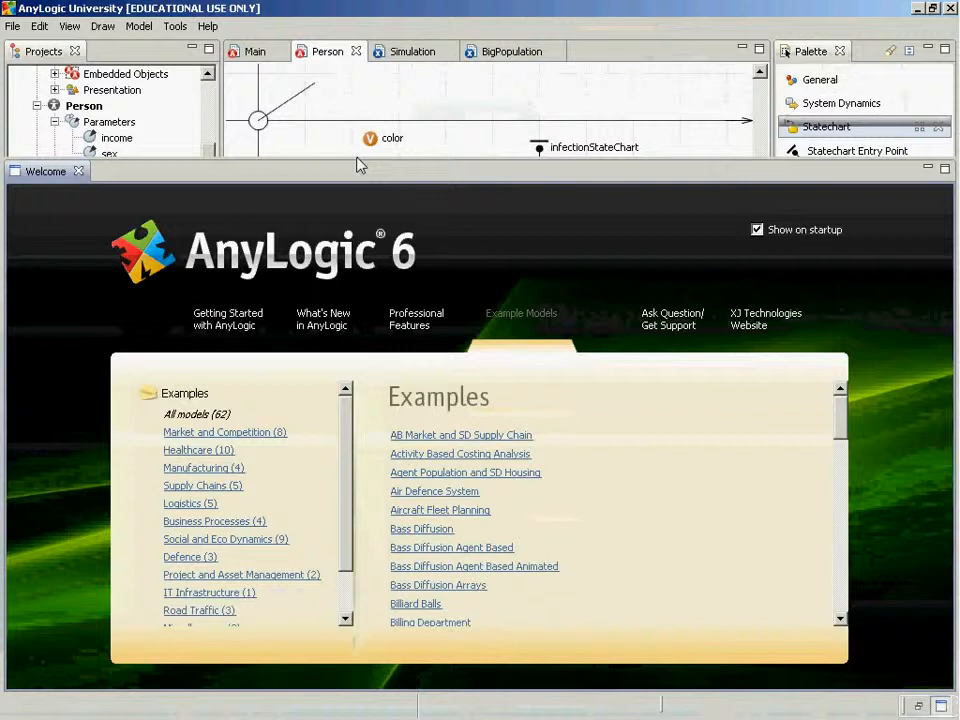
- Scroll the Examples list down to Predator Prey Agent Based
scroll(down, 3)
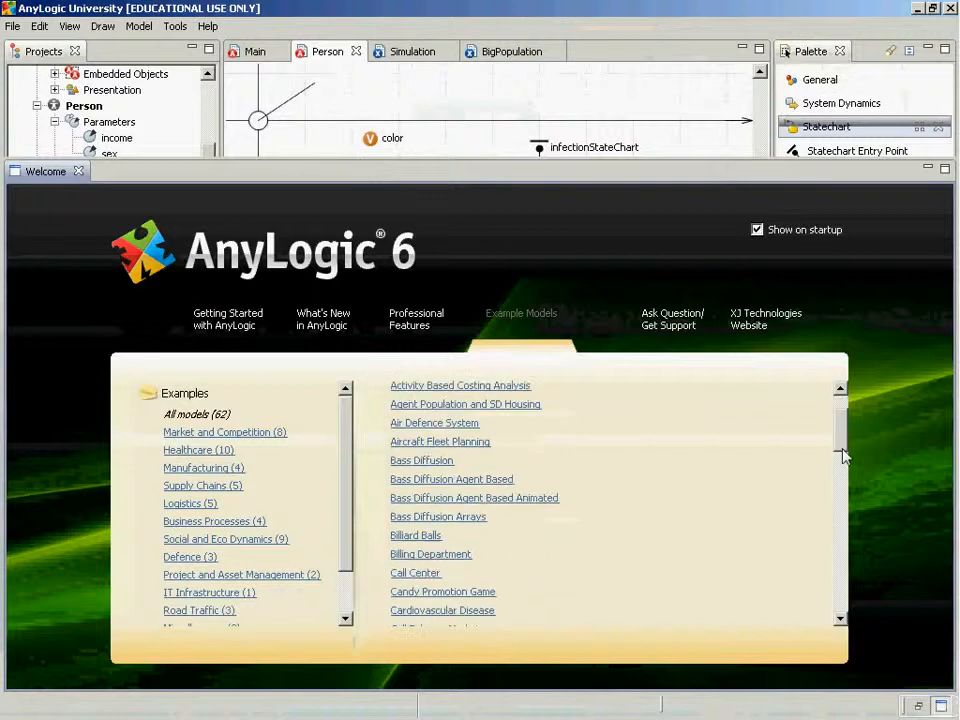
scroll(down, 3)
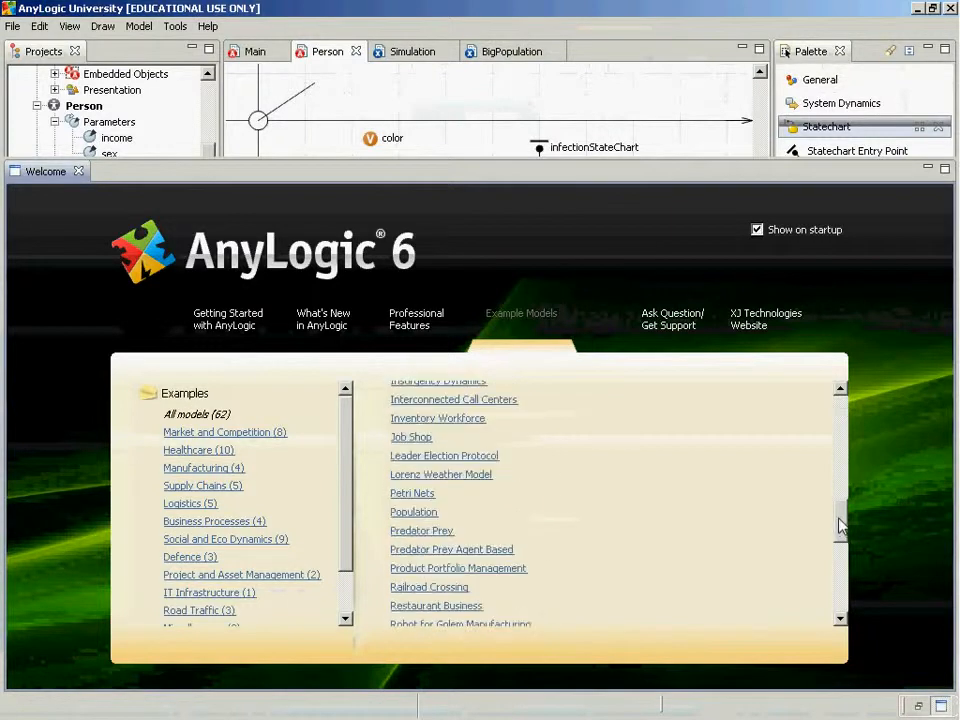
mouse_move(475, 558)
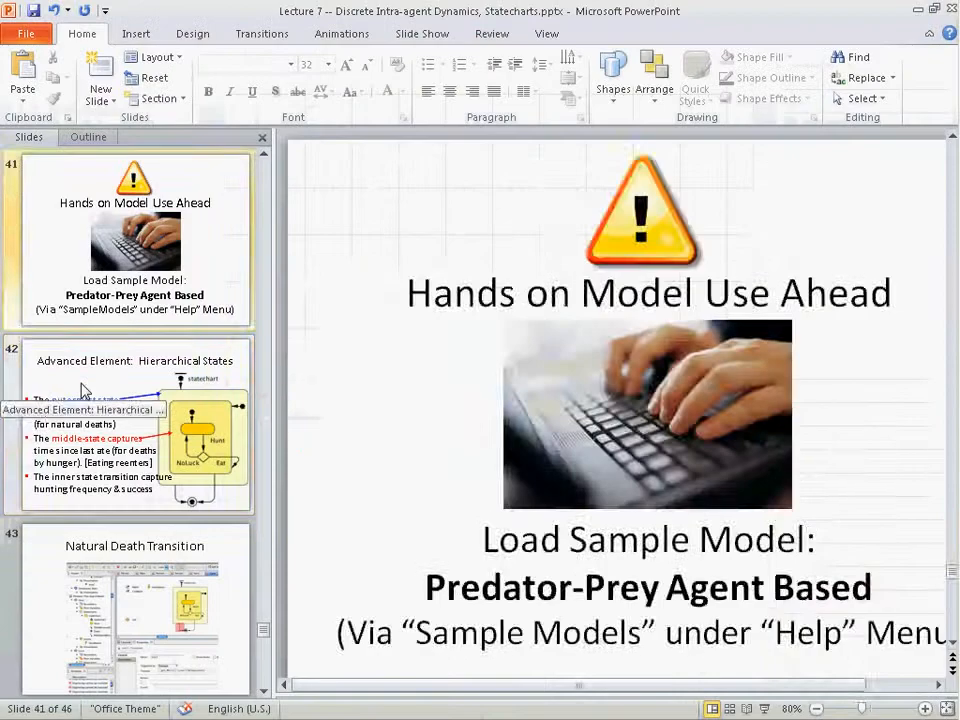
- View slide 42, Advanced Element: Hierarchical States
click(135, 425)
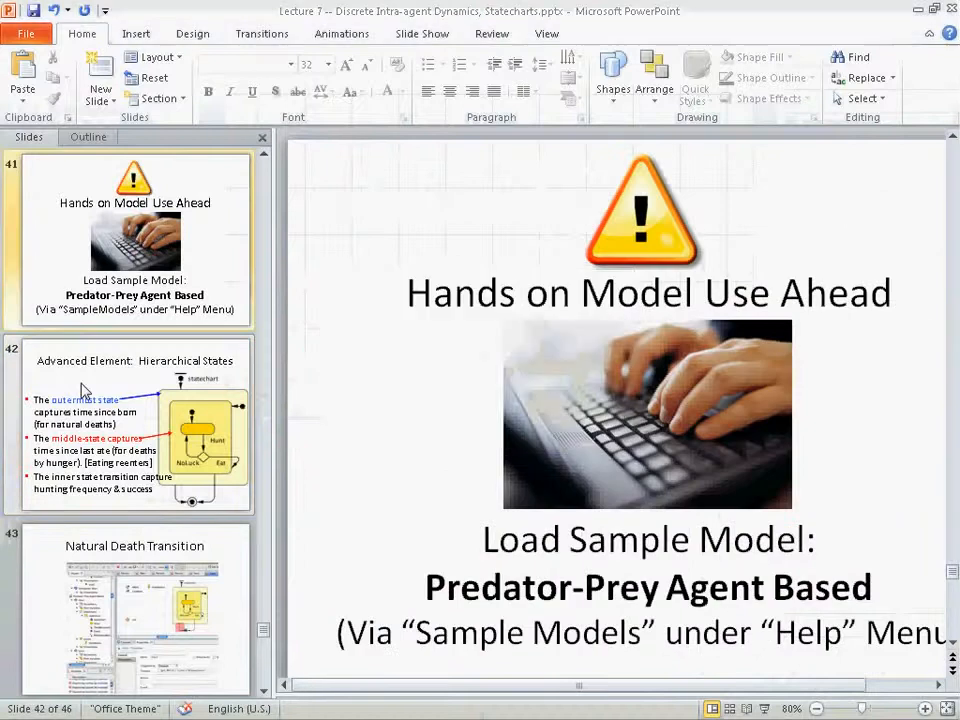
click(134, 238)
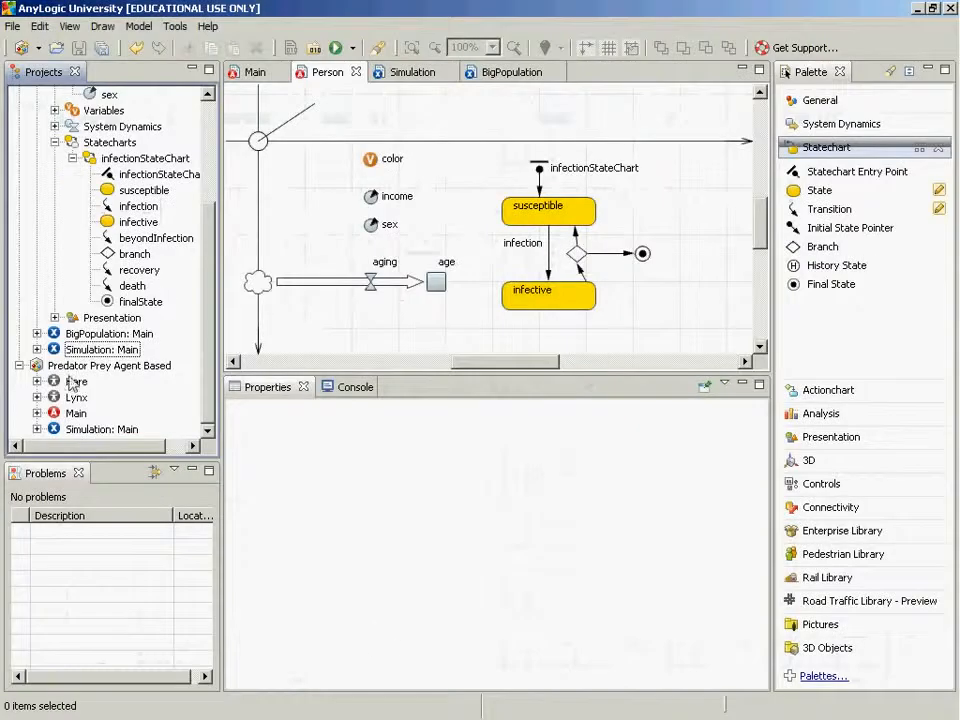
- Open the Lynx agent class diagram from the Projects tree
click(76, 397)
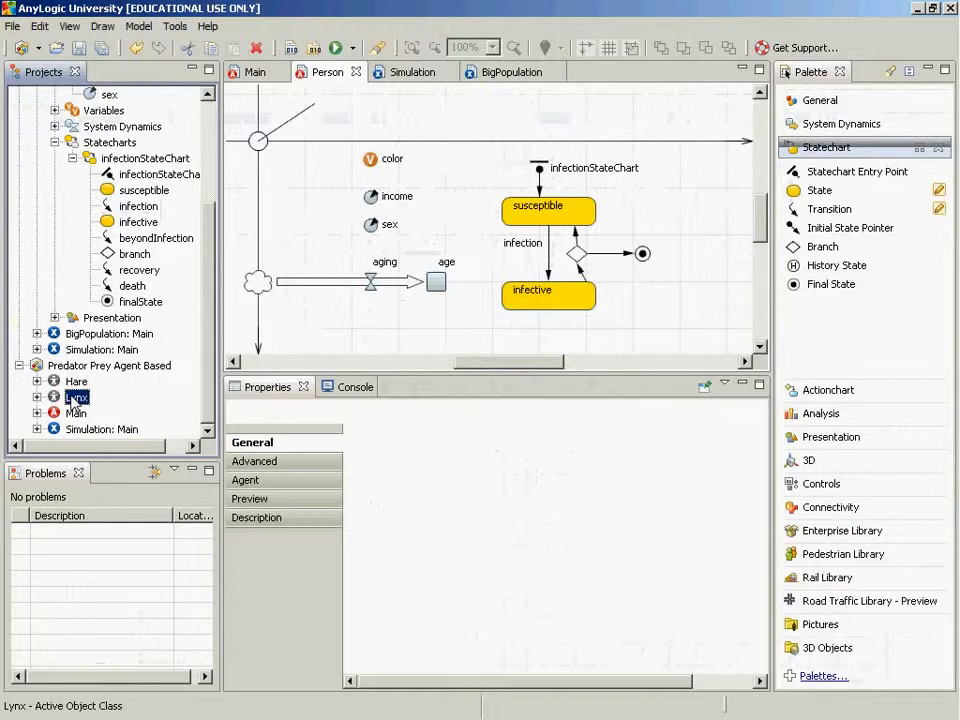
double_click(77, 396)
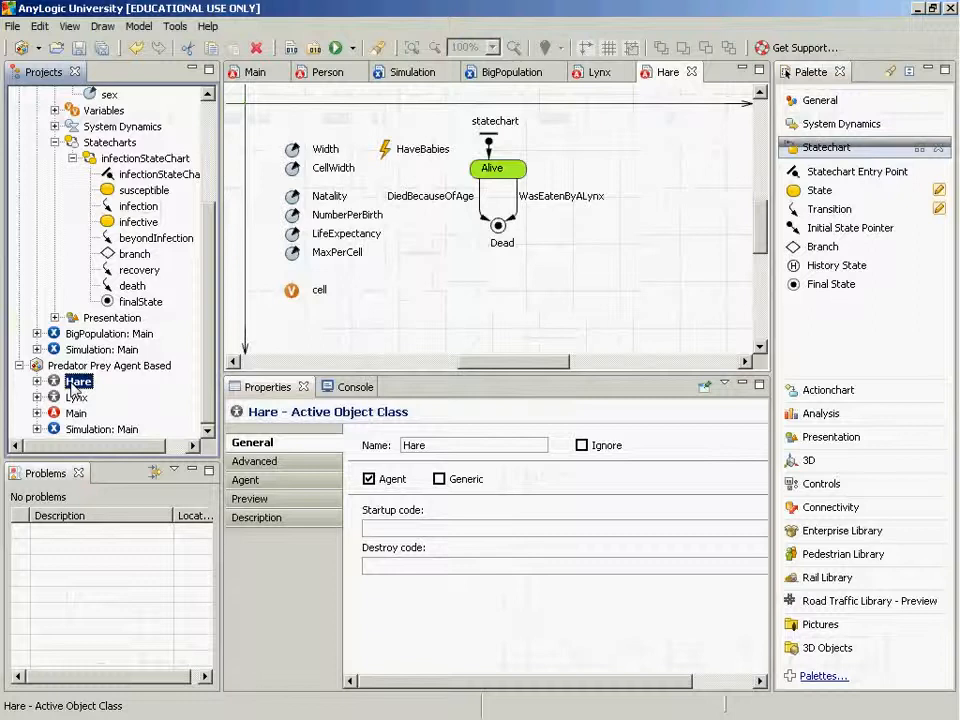
mouse_move(95, 418)
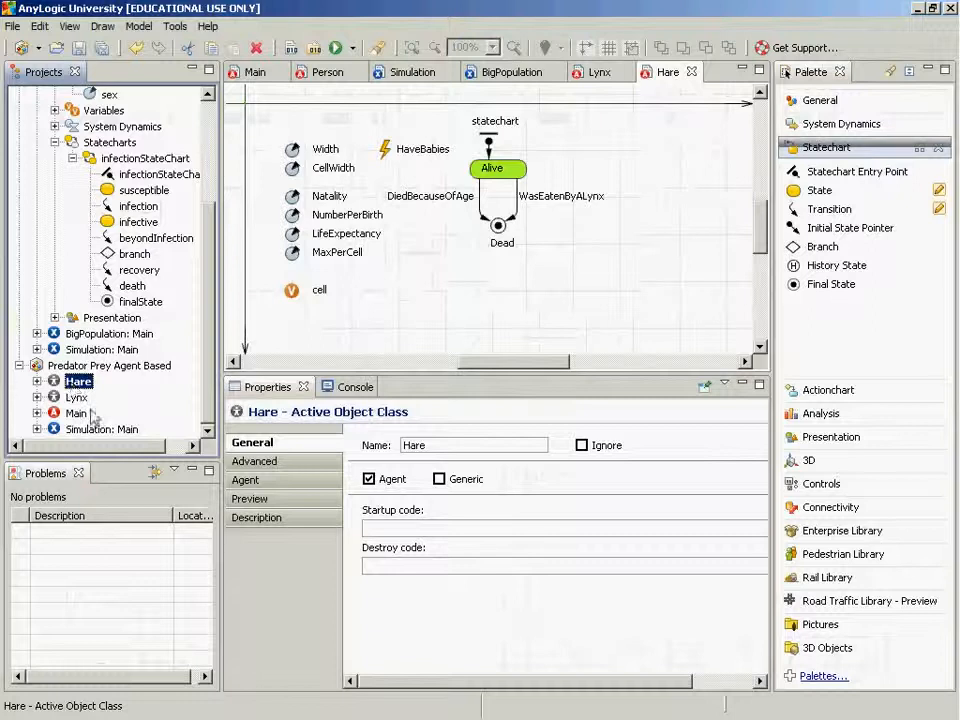
- Bring the Lynx tab forward, showing its nested Hunt/NoLuck/Eat statechart
click(77, 397)
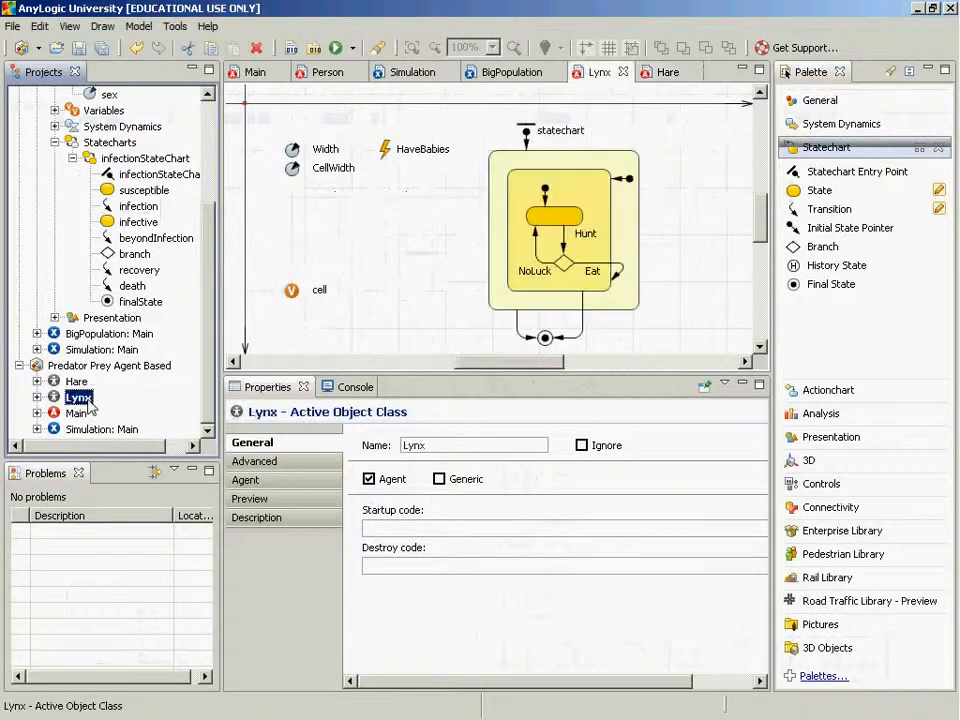
mouse_move(563, 291)
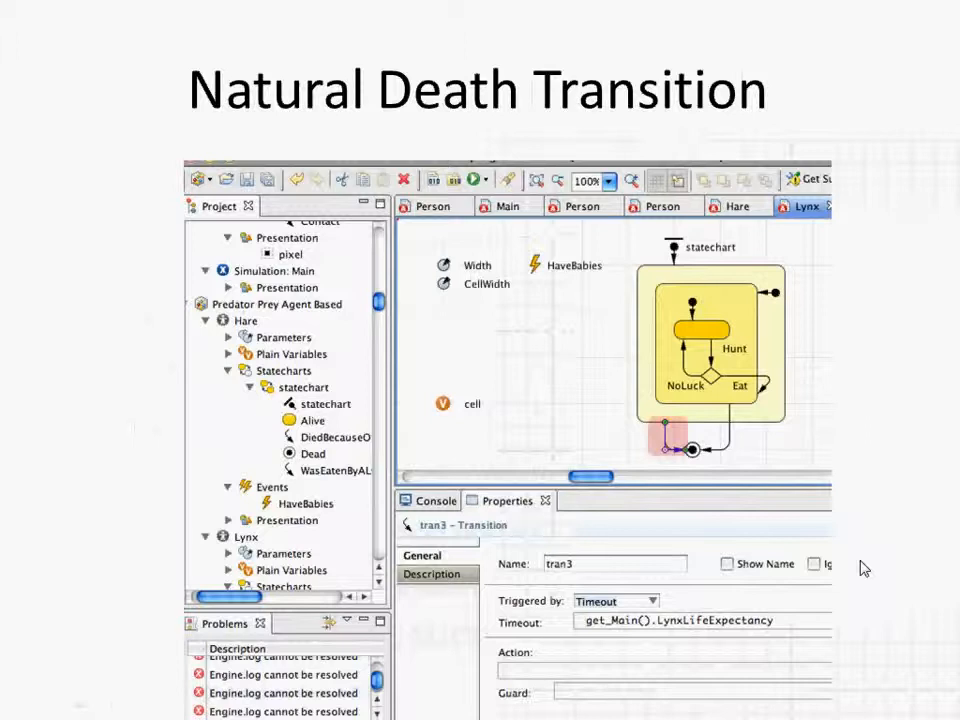
mouse_move(610, 453)
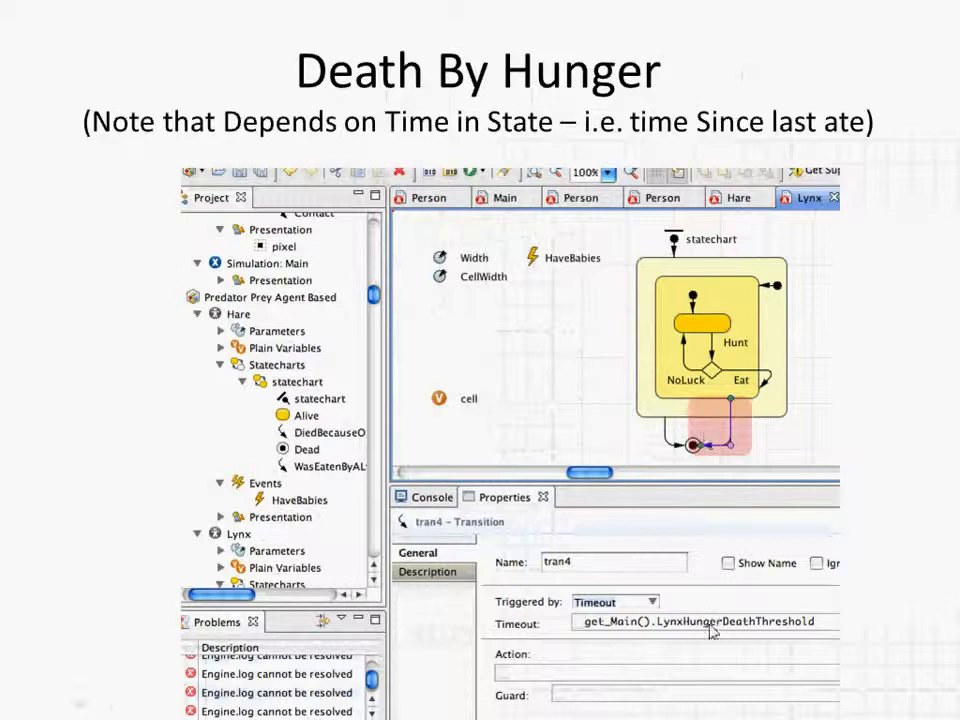
mouse_move(812, 458)
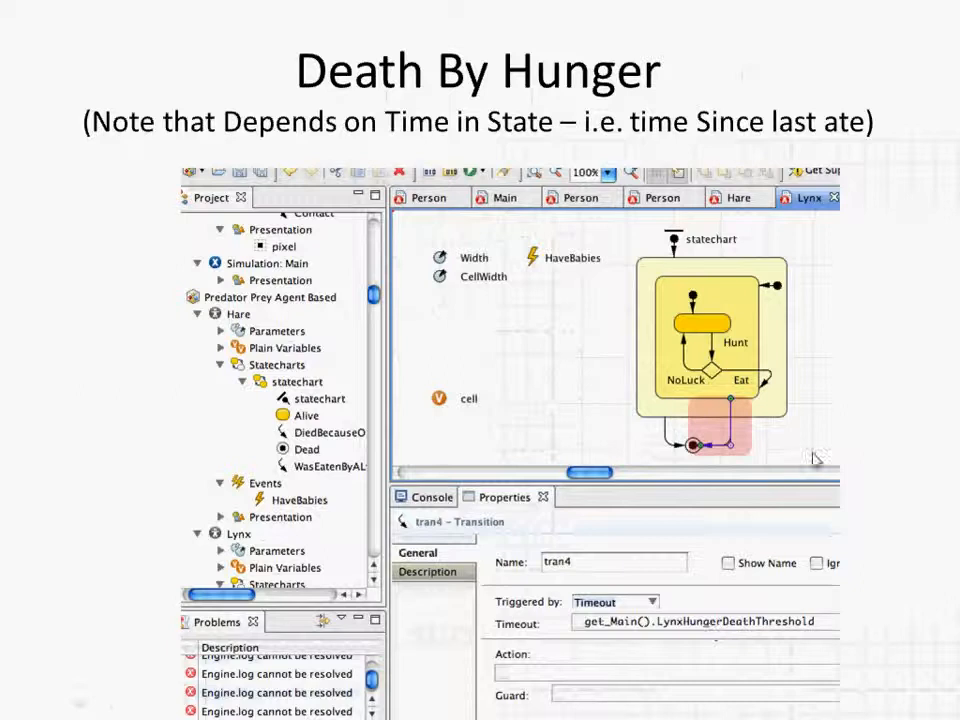
mouse_move(740, 330)
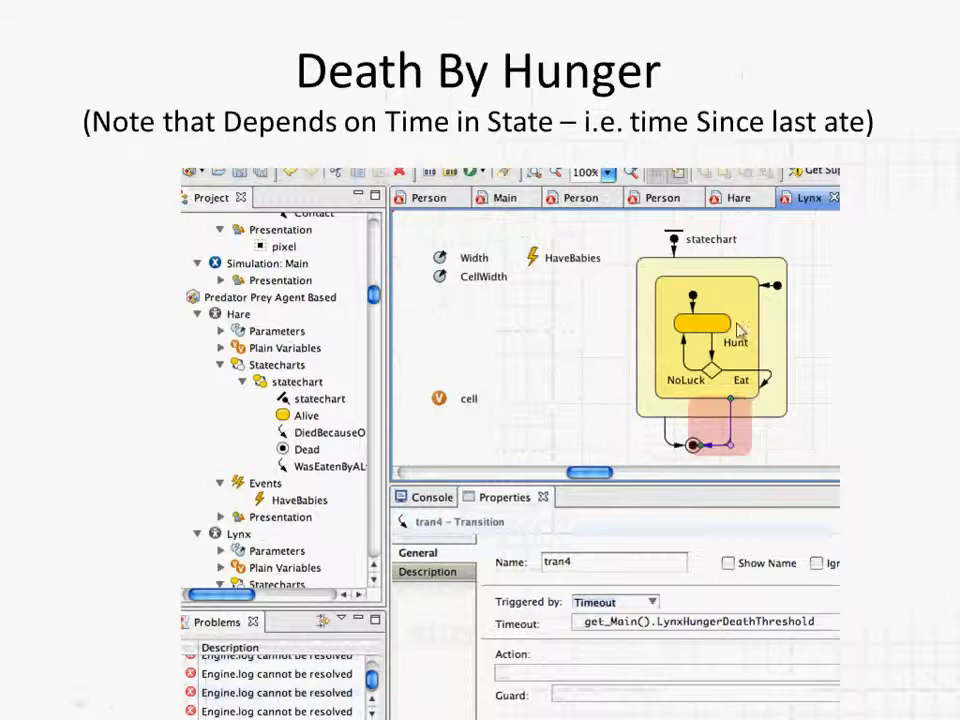
mouse_move(730, 315)
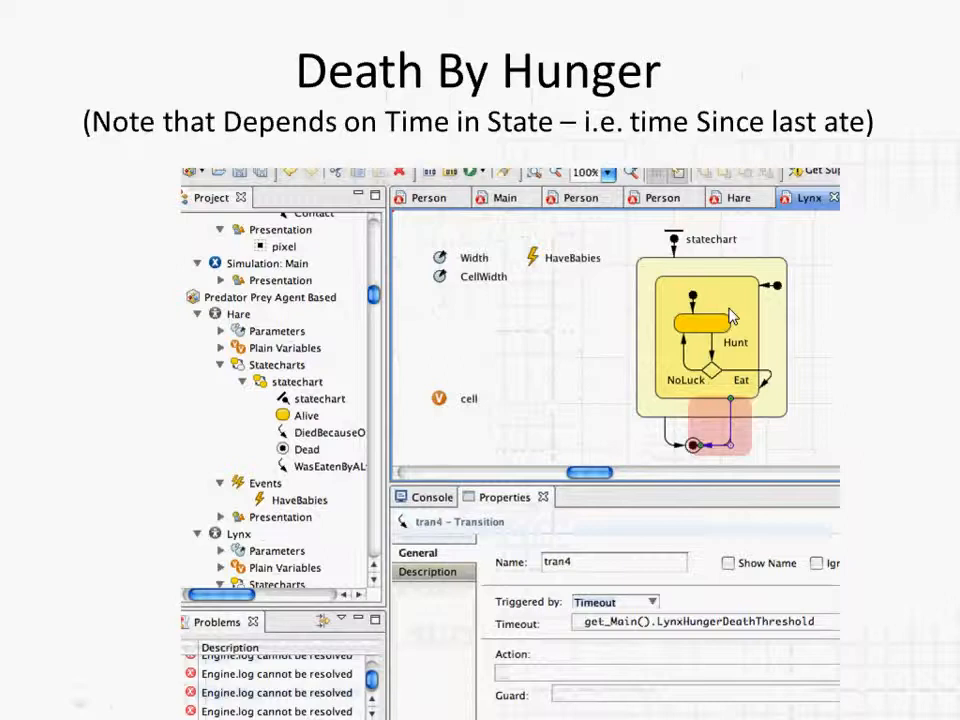
mouse_move(735, 413)
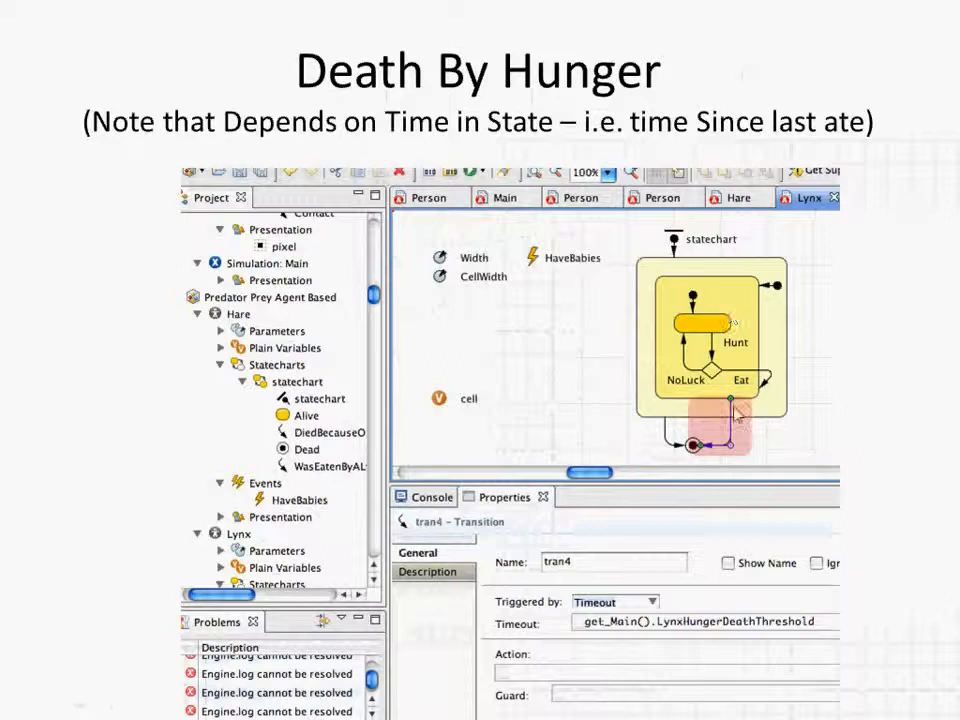
mouse_move(710, 465)
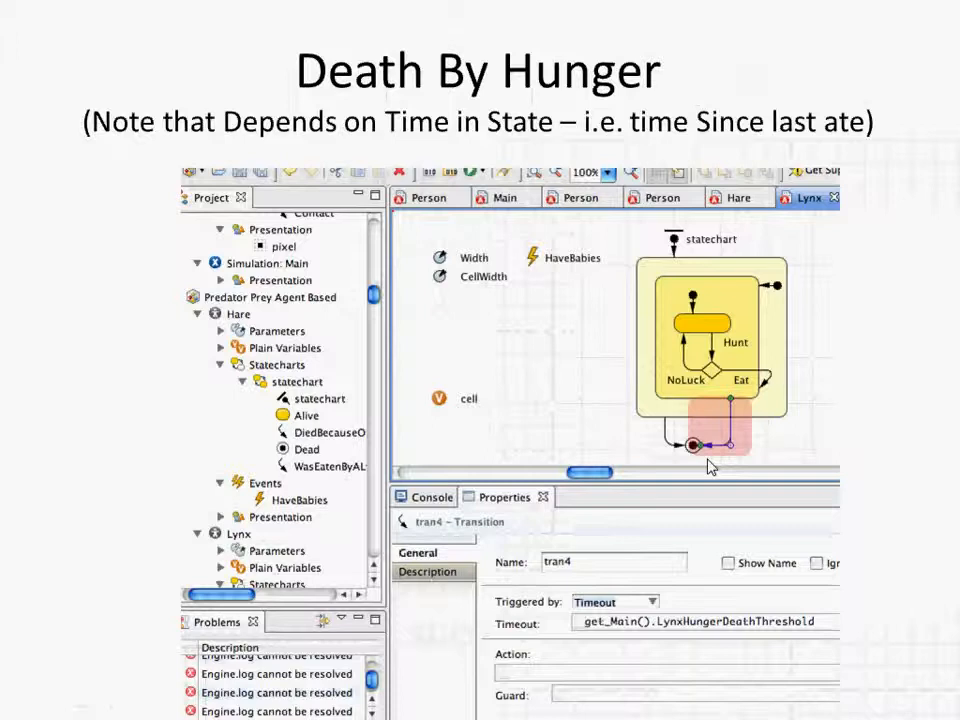
mouse_move(628, 310)
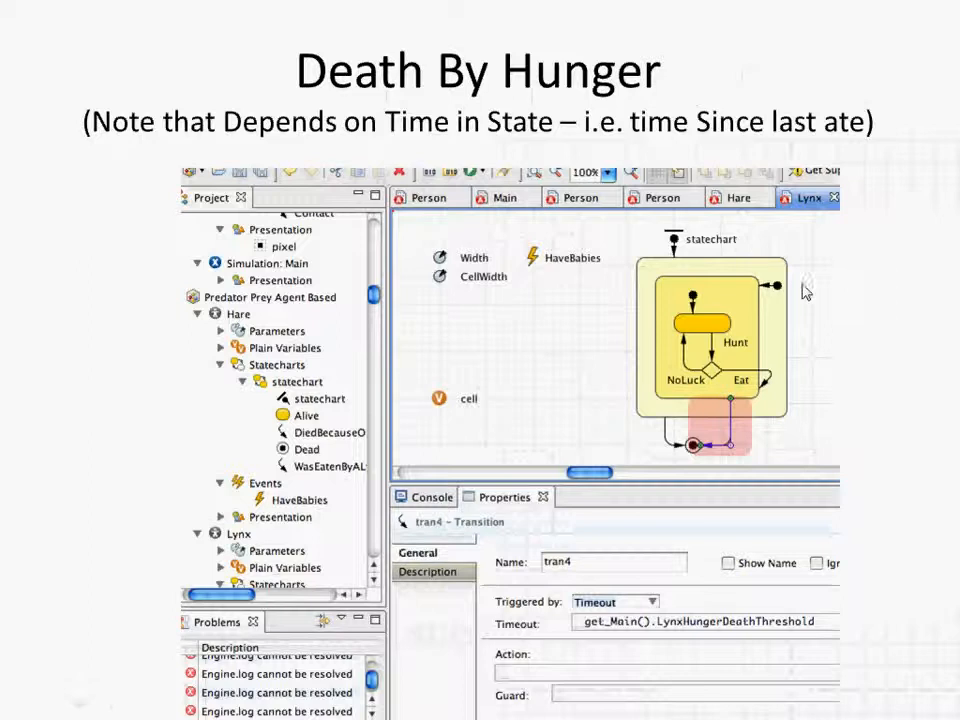
mouse_move(700, 291)
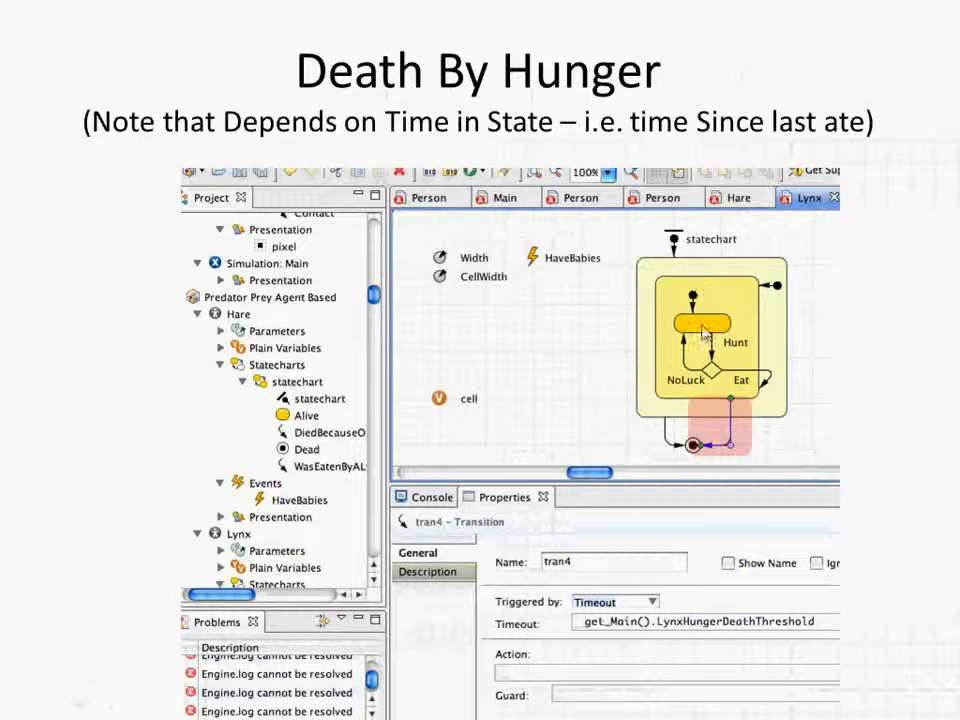
mouse_move(720, 362)
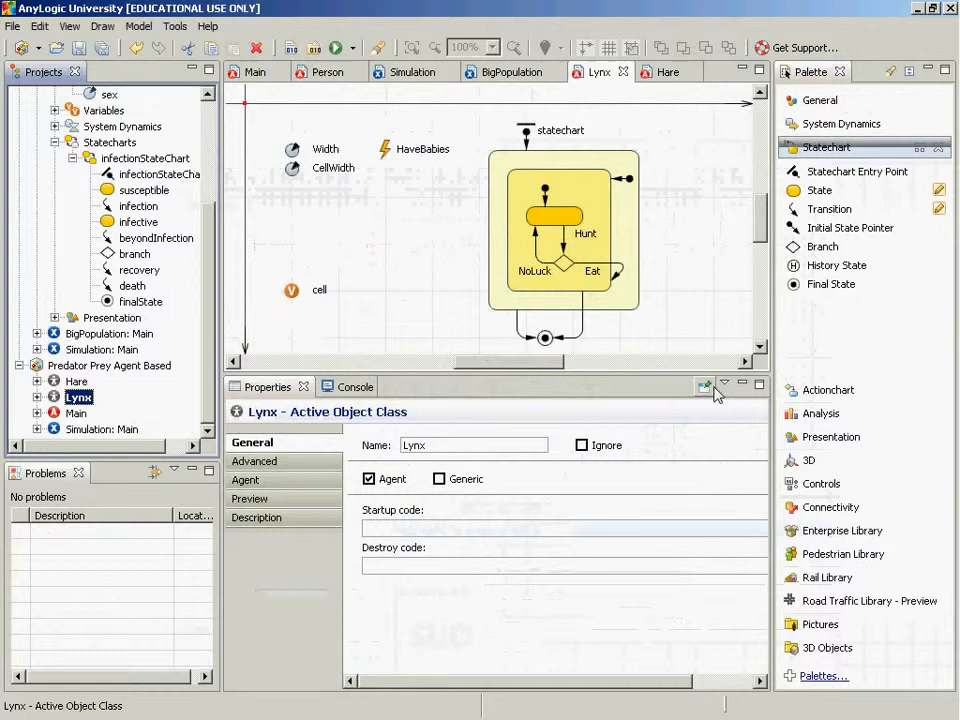
mouse_move(565, 248)
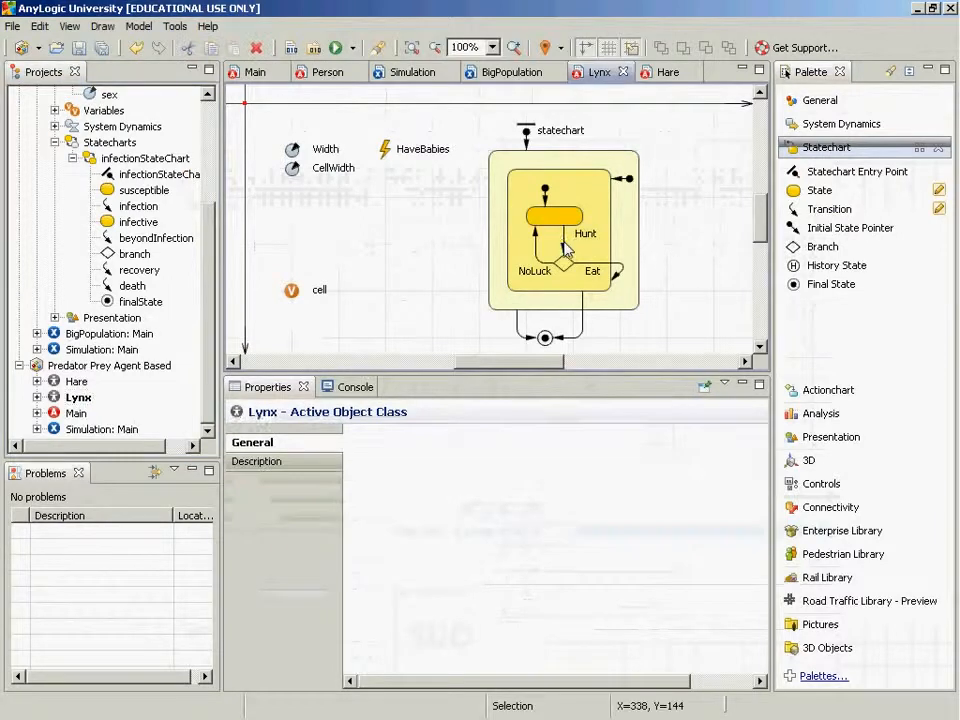
- Inspect the enclosing state, then the Hunt, NoLuck and Eat transitions
click(565, 235)
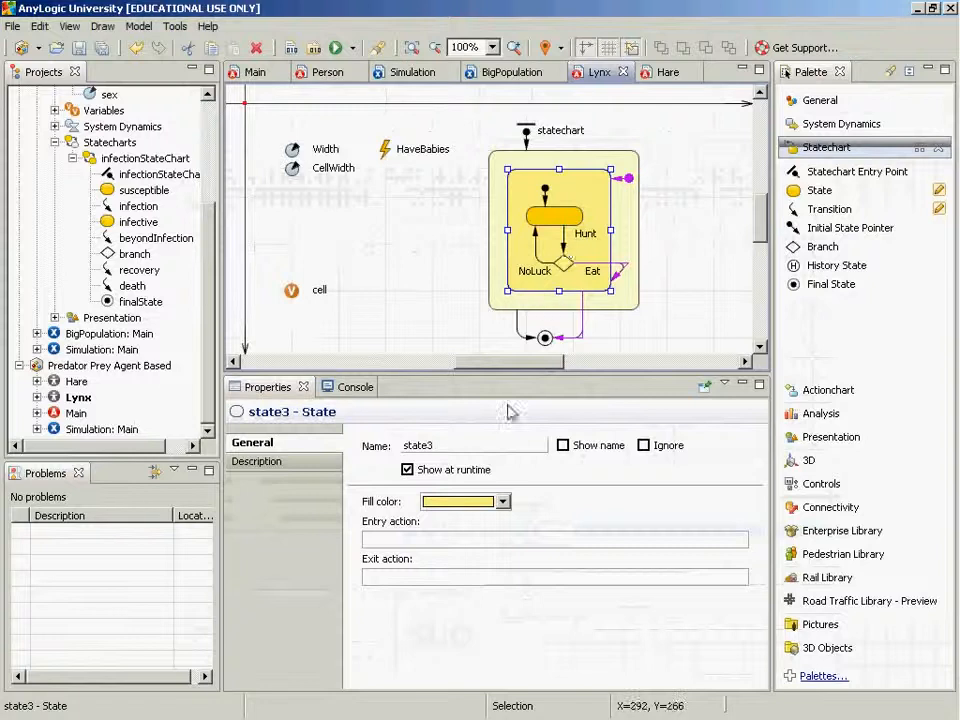
mouse_move(565, 250)
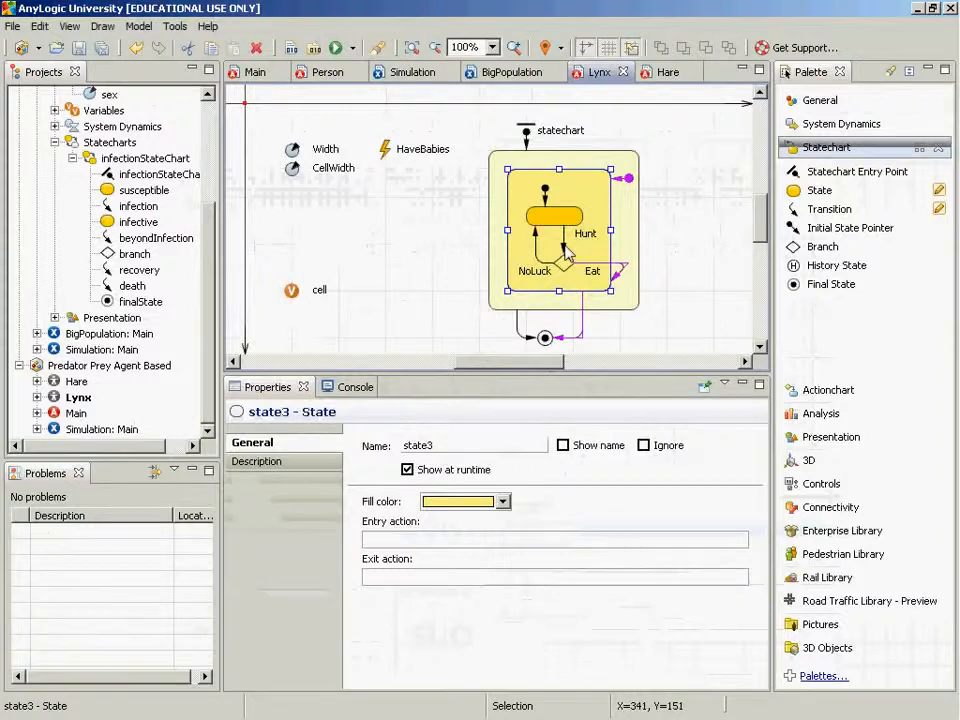
click(565, 250)
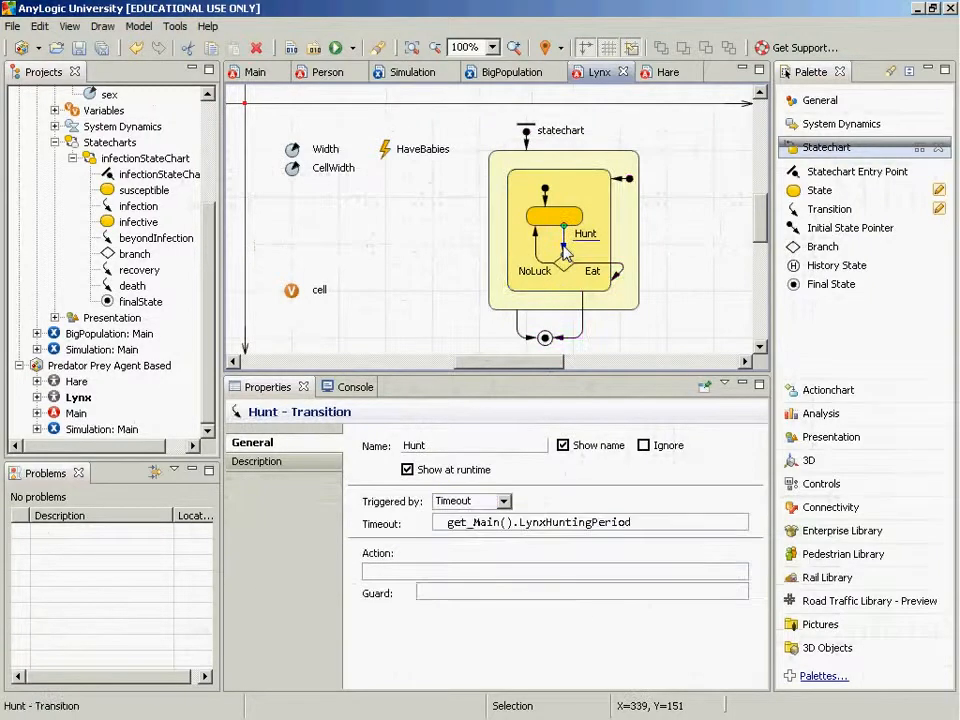
mouse_move(520, 540)
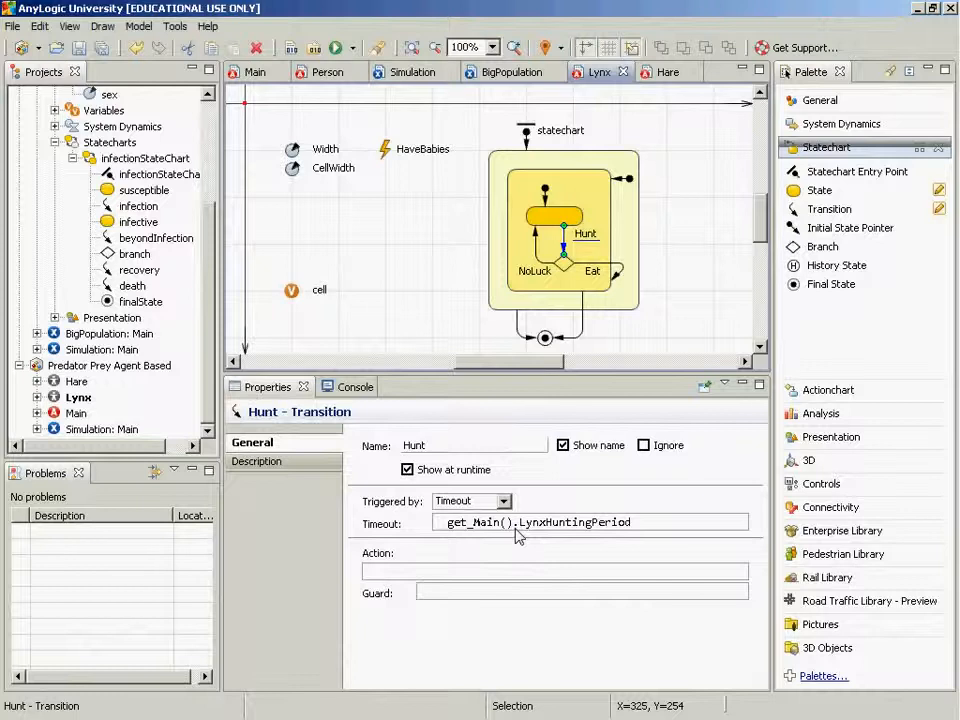
mouse_move(570, 290)
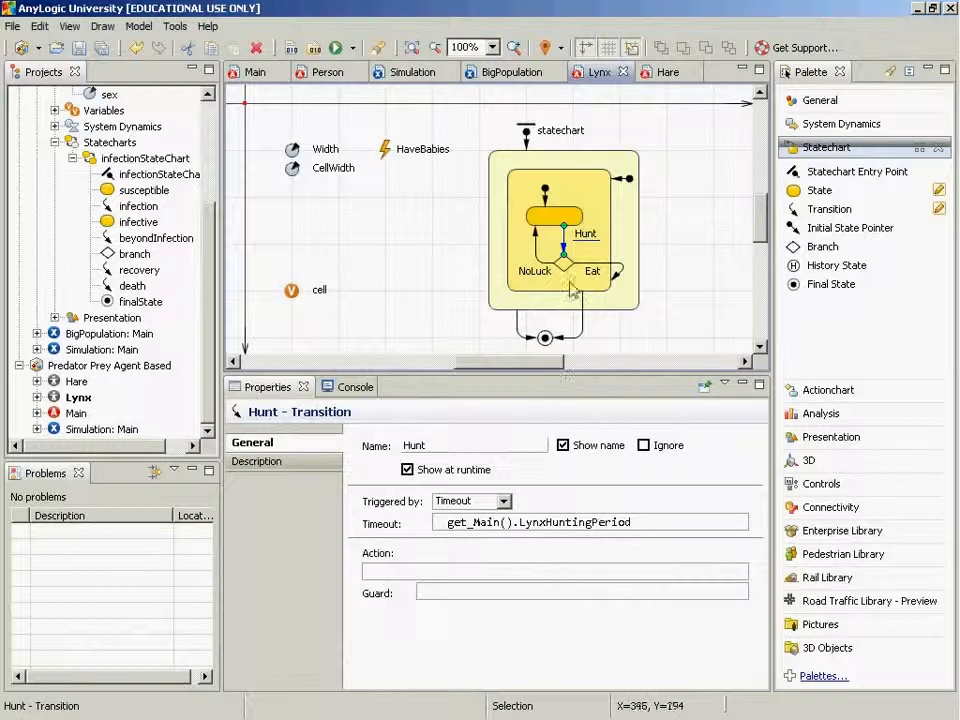
mouse_move(555, 275)
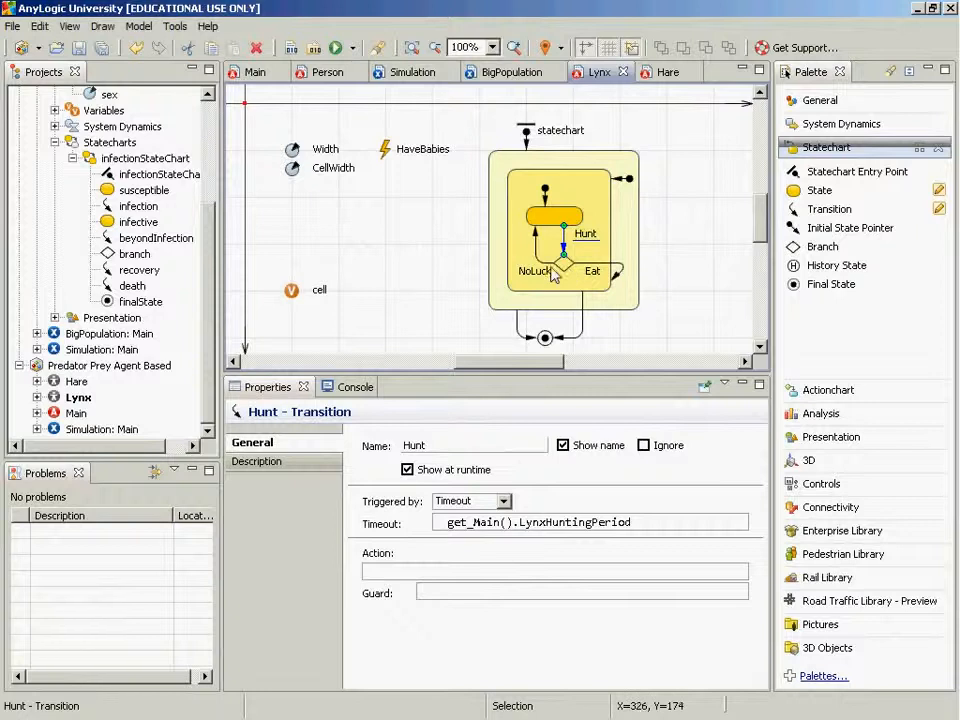
click(540, 260)
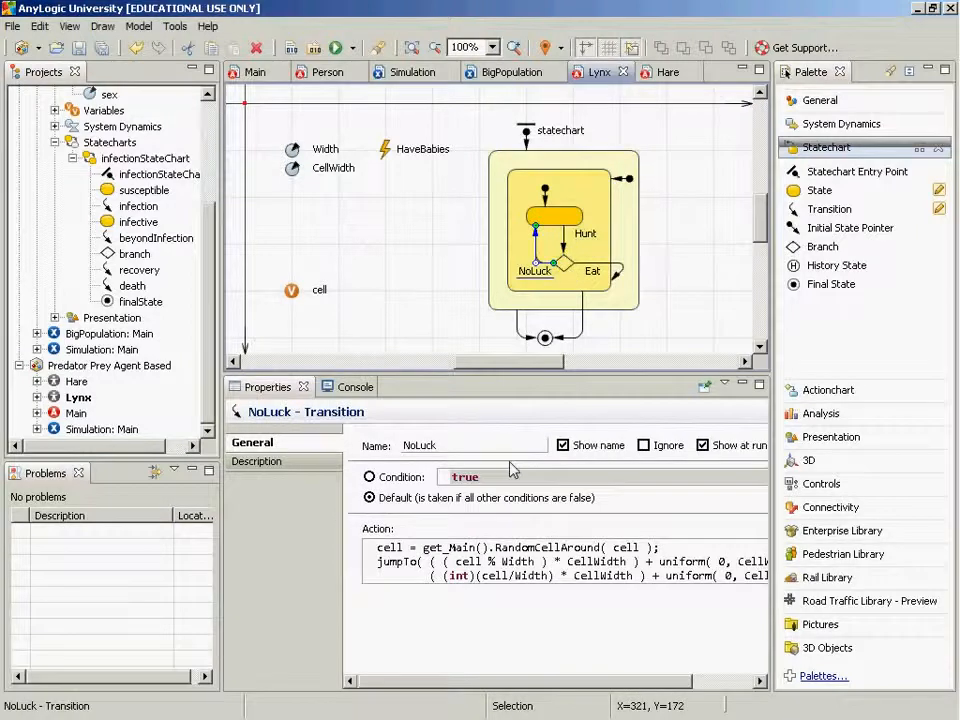
mouse_move(562, 308)
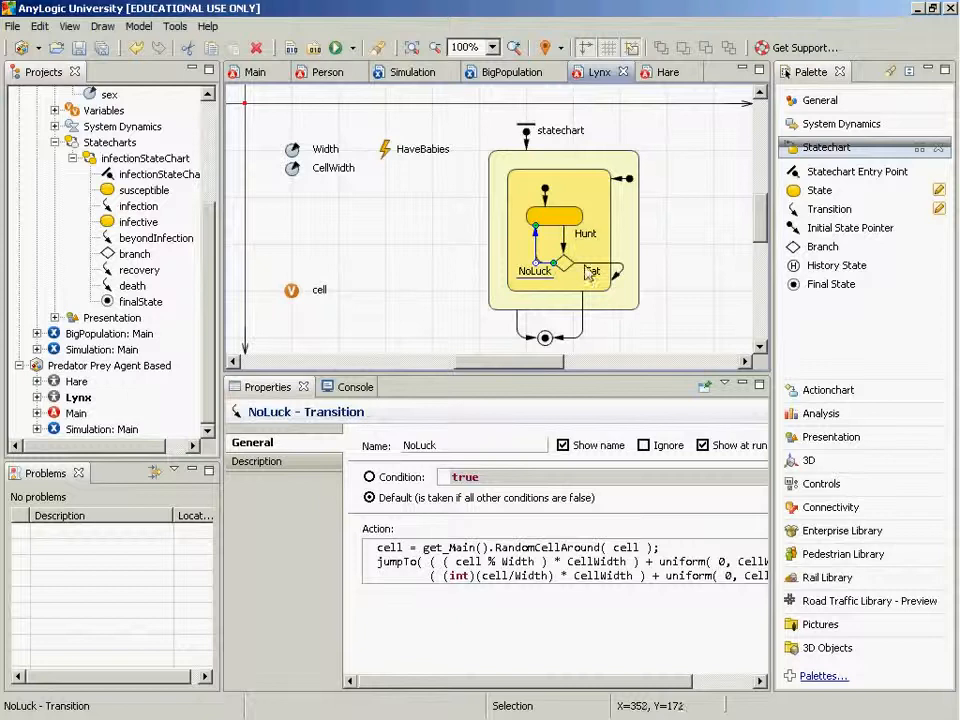
click(592, 271)
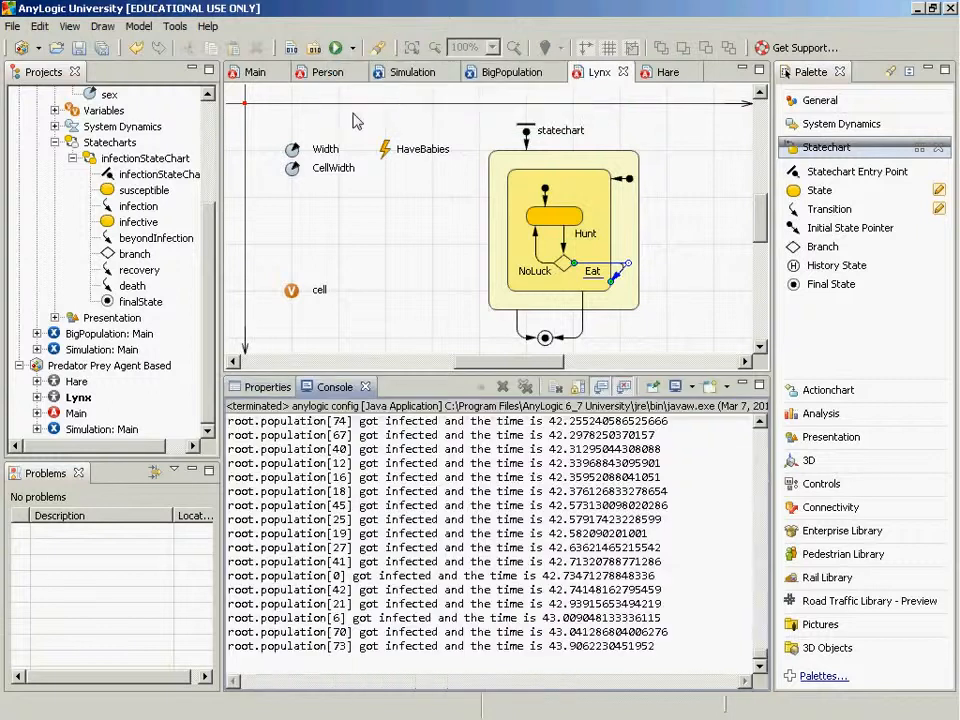
- Launch Simulation: Main with the Run toolbar button
click(502, 387)
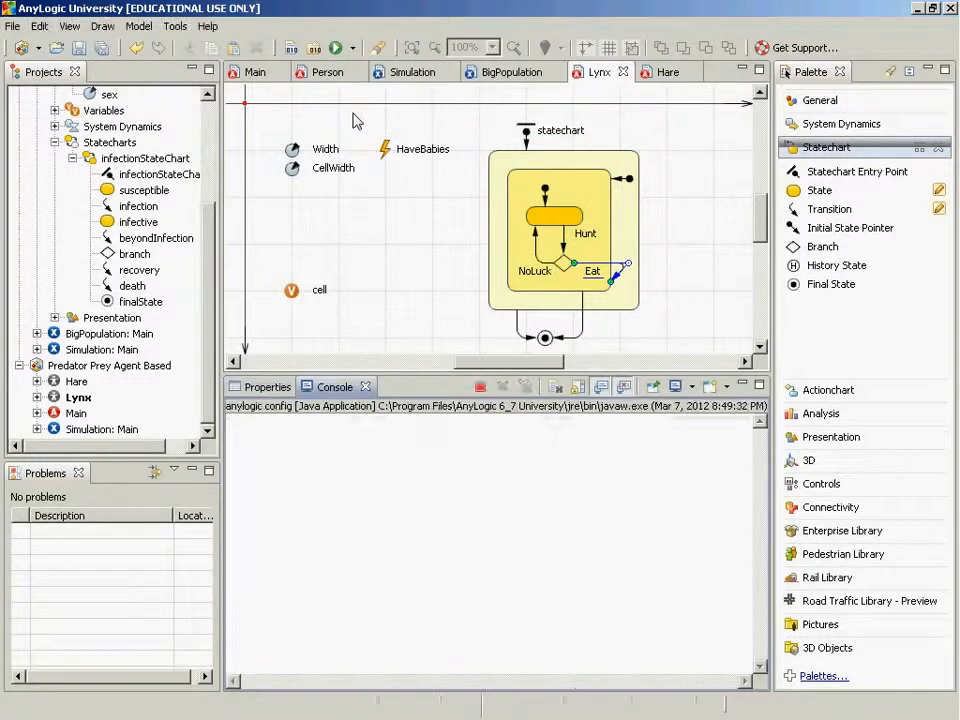
- Run the experiment with the default 5,000 hares and 40 lynx
click(336, 47)
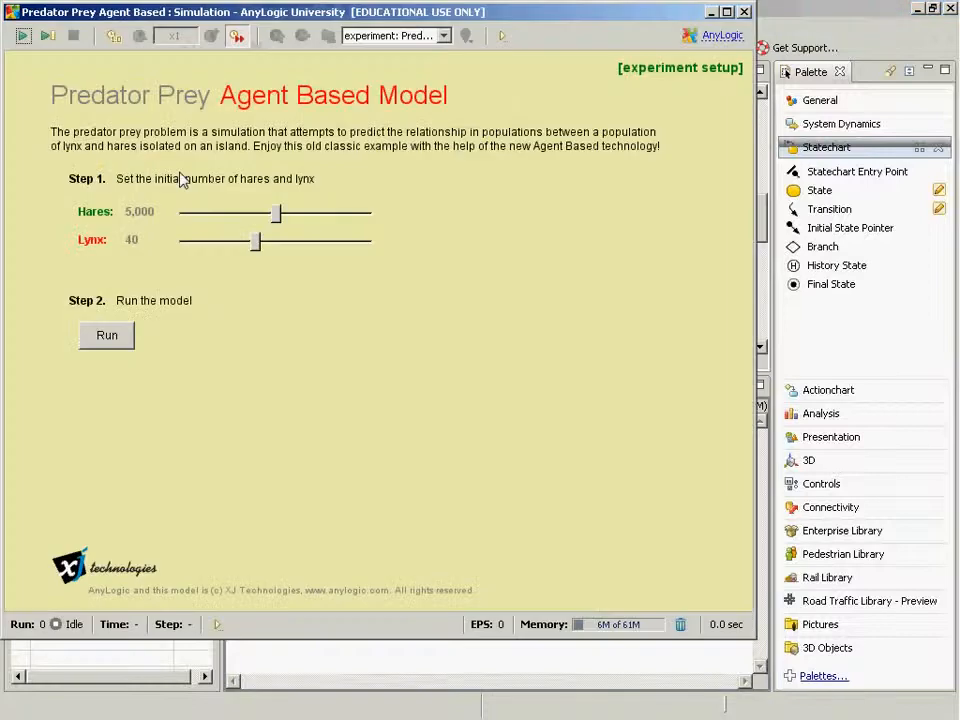
click(106, 335)
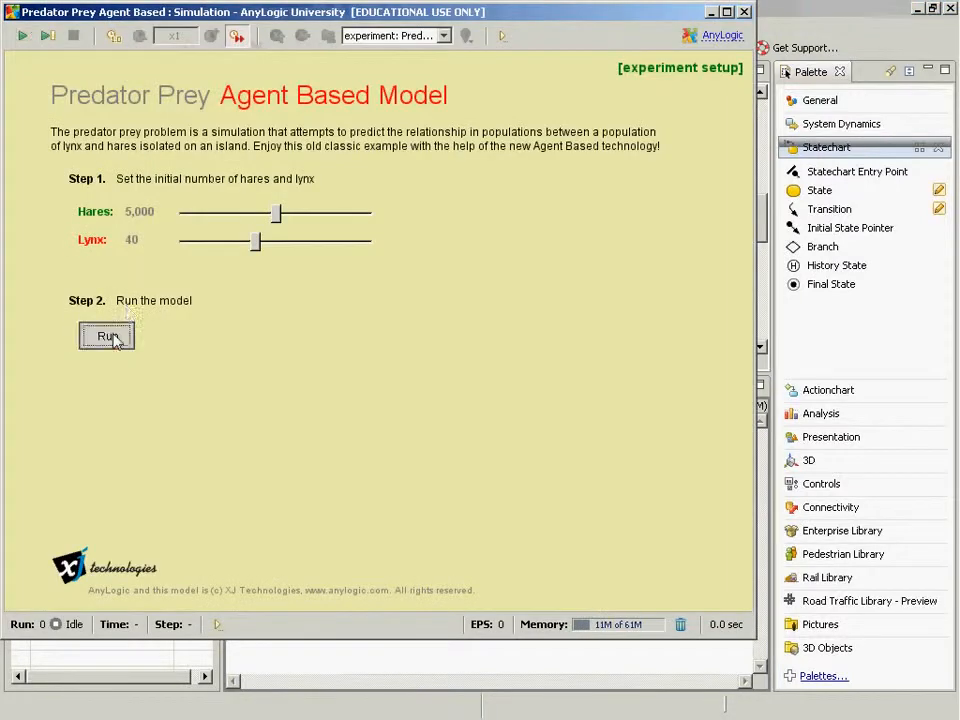
click(106, 335)
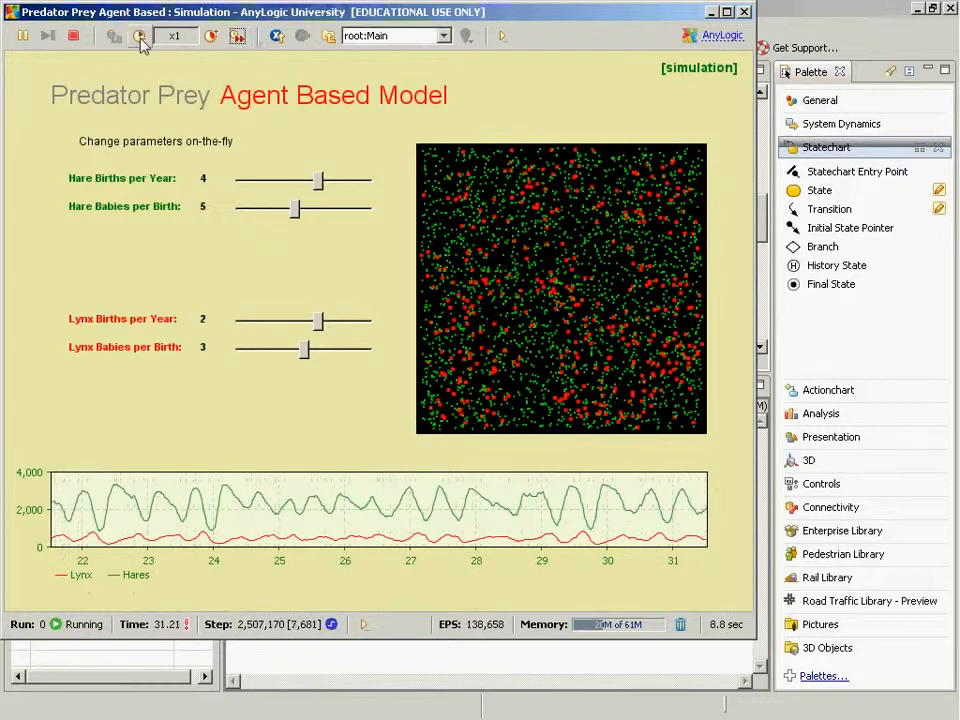
- Slow the running simulation down by two speed steps
click(140, 36)
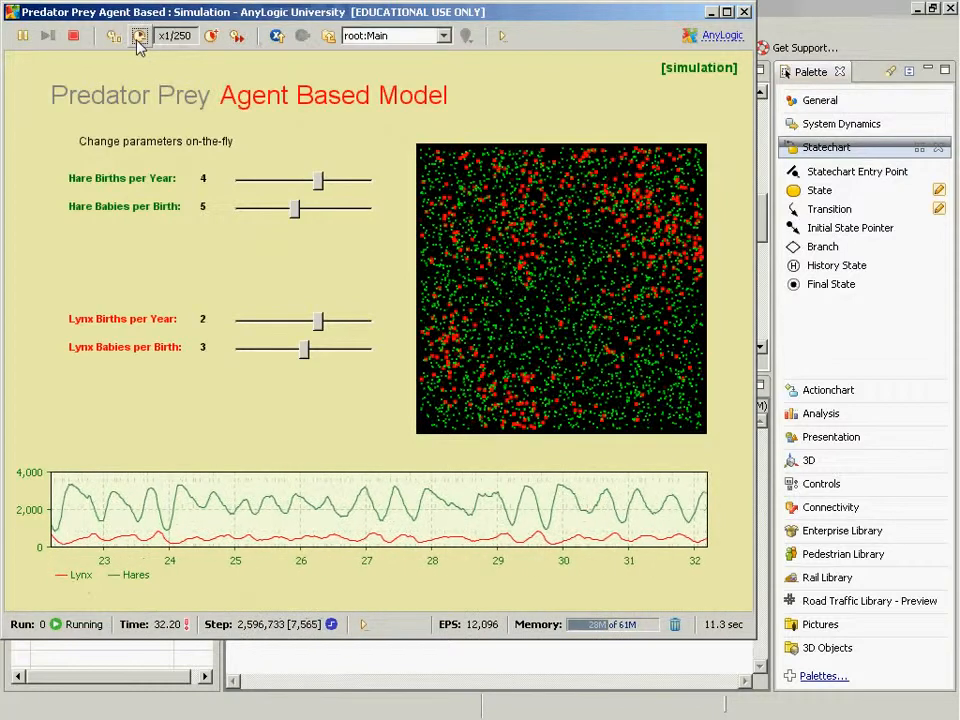
click(140, 35)
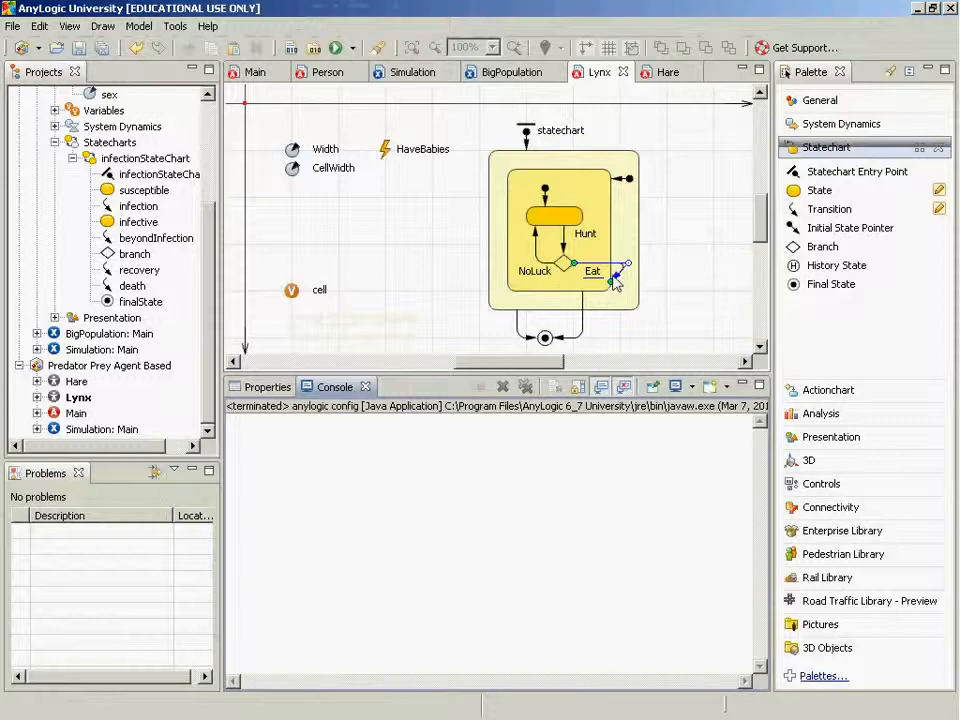
- Select the Eat transition and highlight a term in its condition code
click(595, 272)
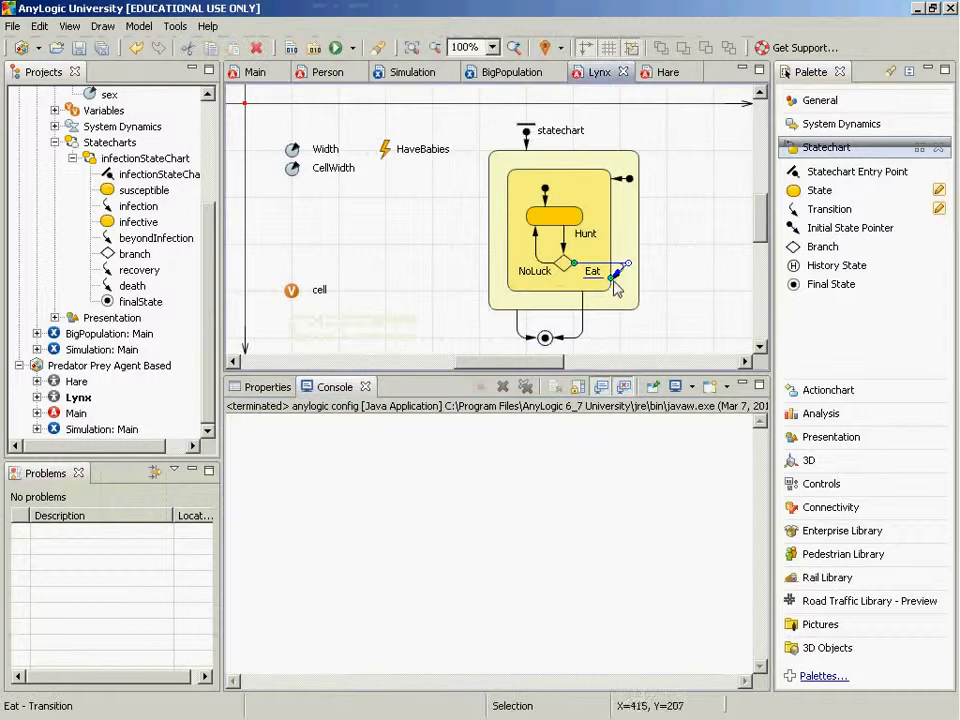
click(592, 271)
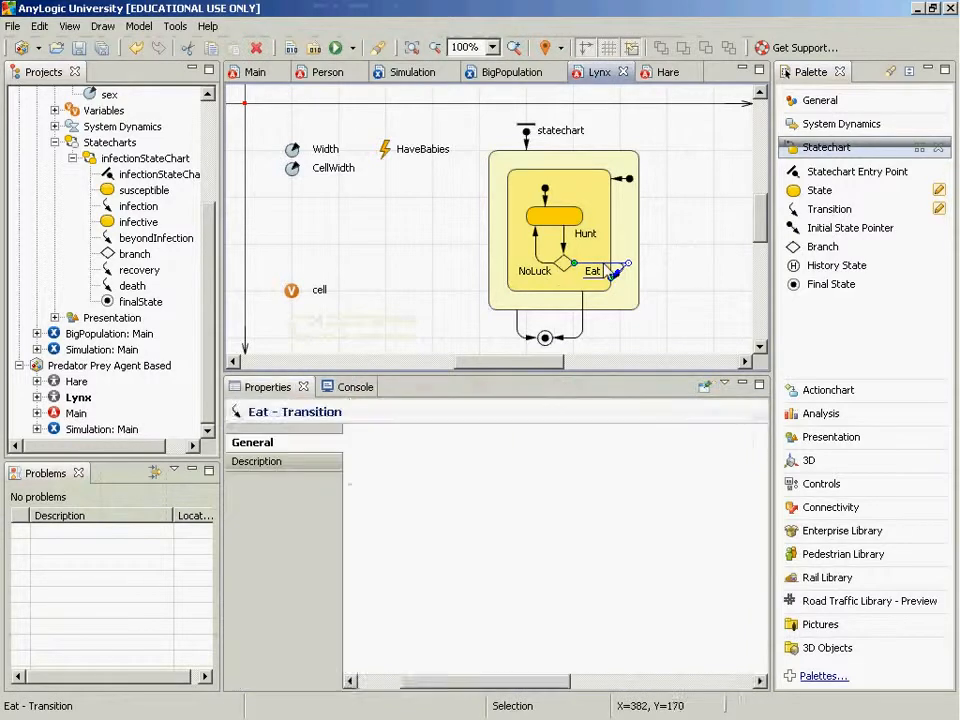
click(563, 230)
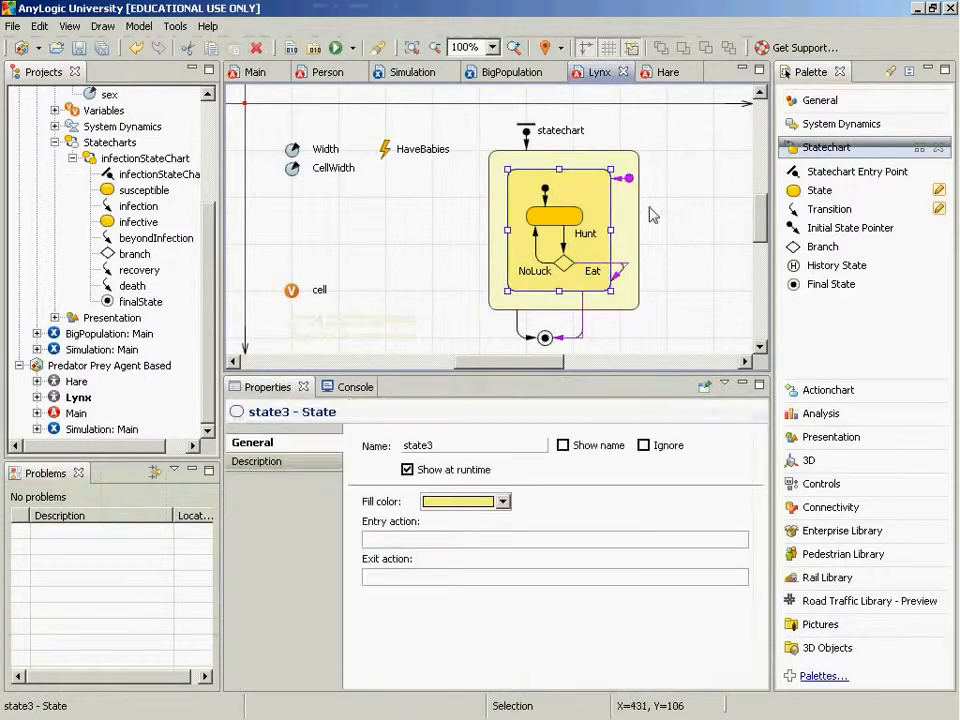
click(610, 277)
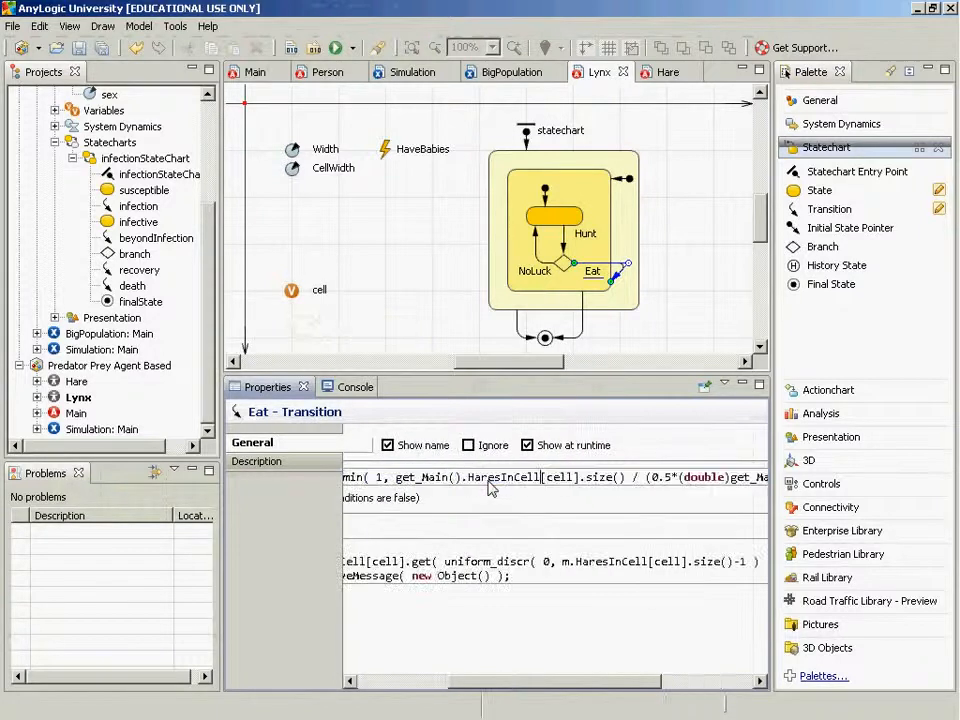
double_click(503, 477)
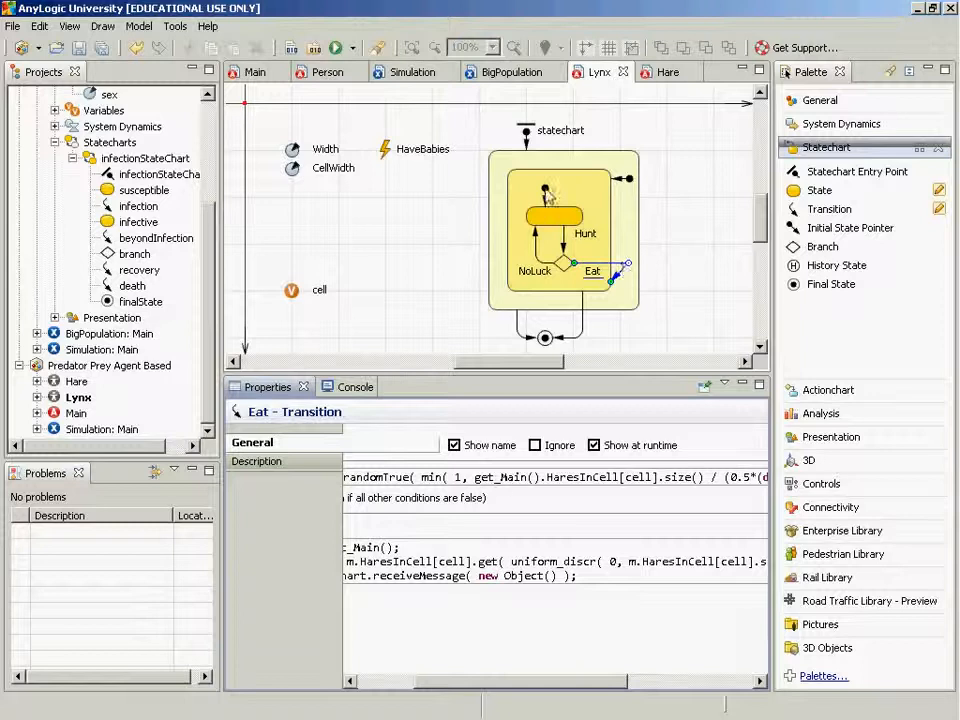
- Inspect the Lynx initial state pointer, the enclosing state3 and the gold inner state2
click(545, 190)
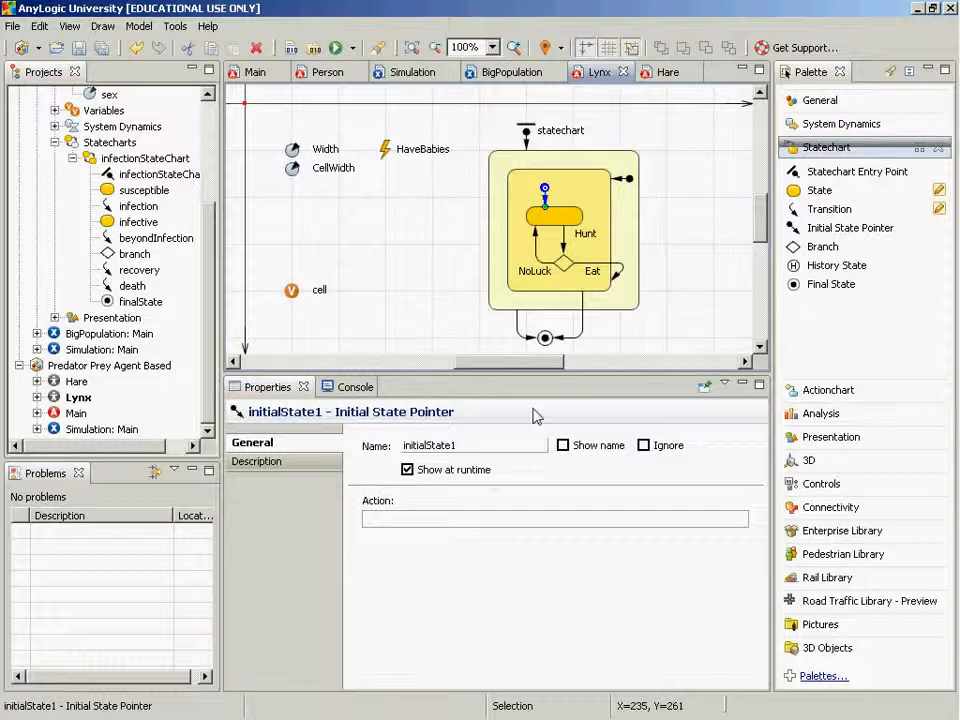
mouse_move(427, 432)
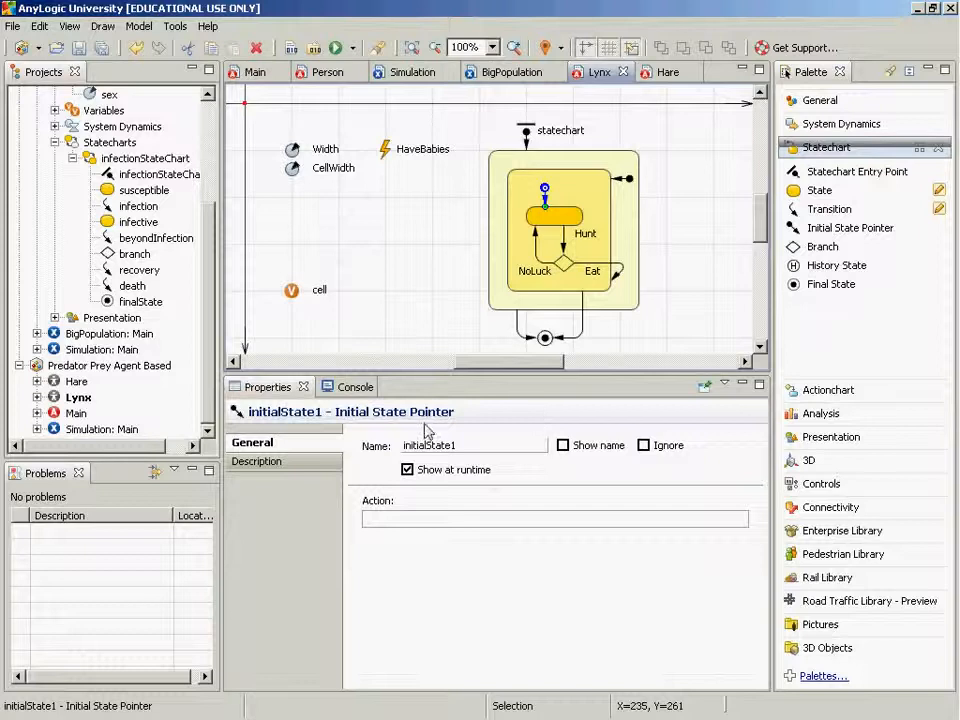
mouse_move(655, 195)
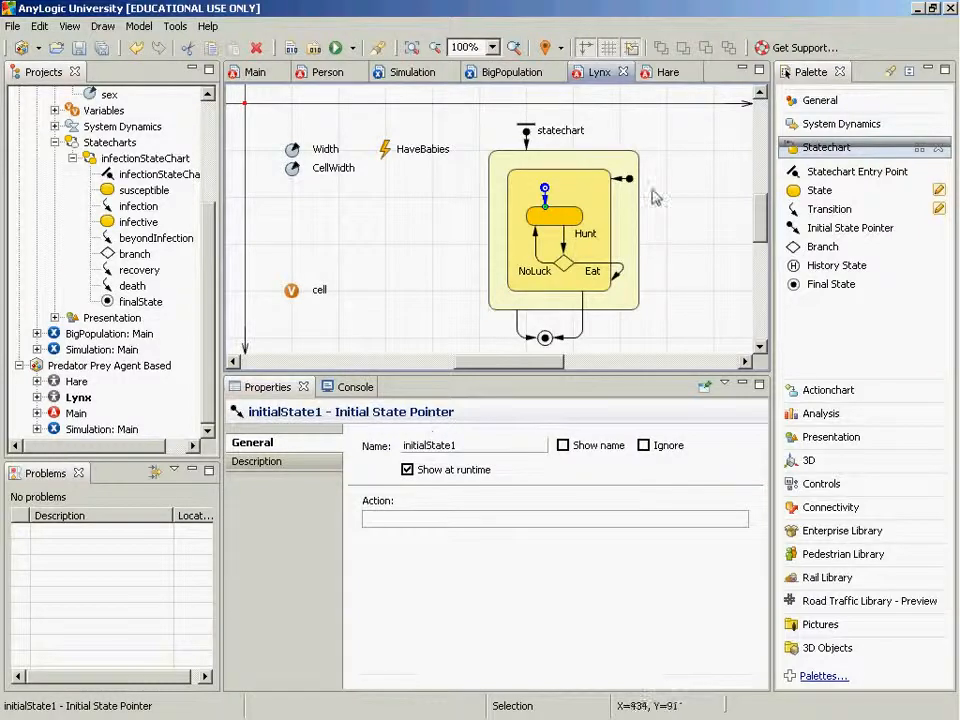
mouse_move(635, 185)
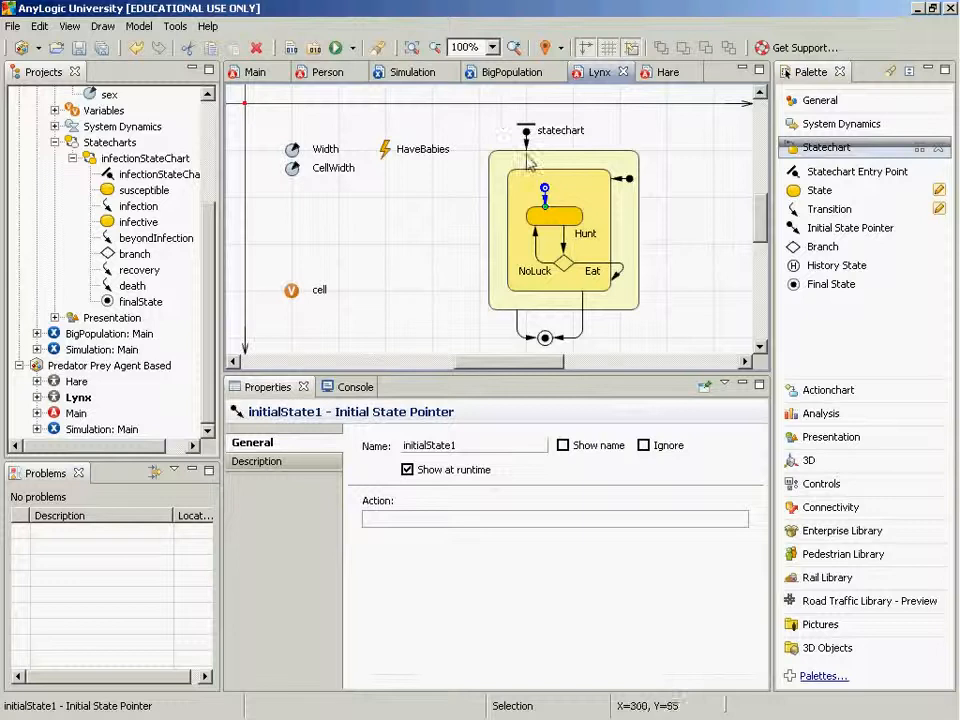
mouse_move(653, 188)
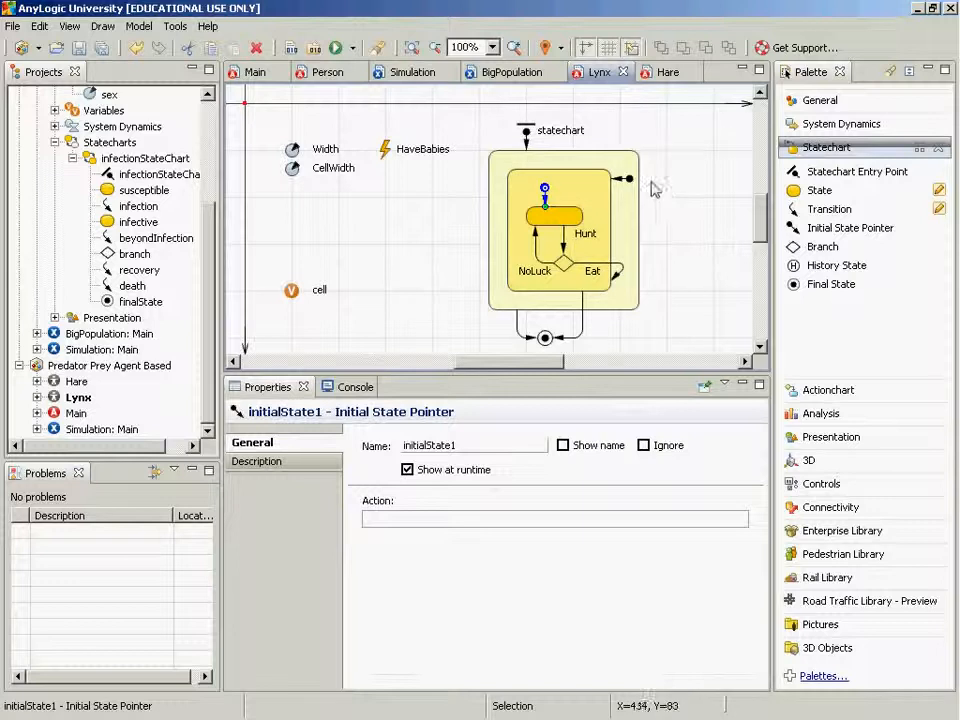
mouse_move(610, 196)
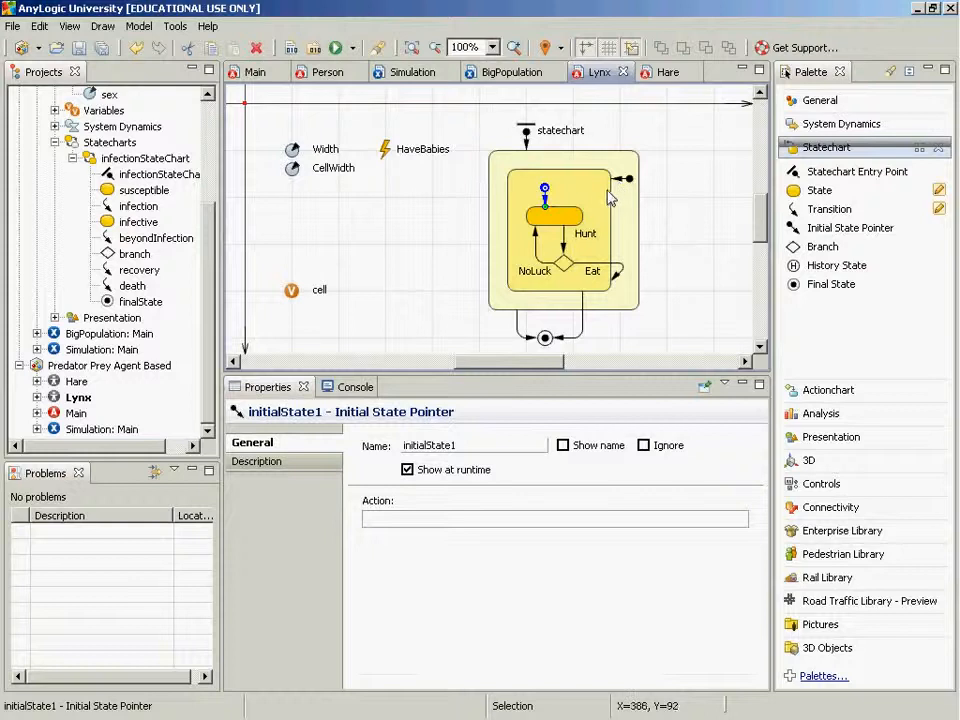
click(563, 230)
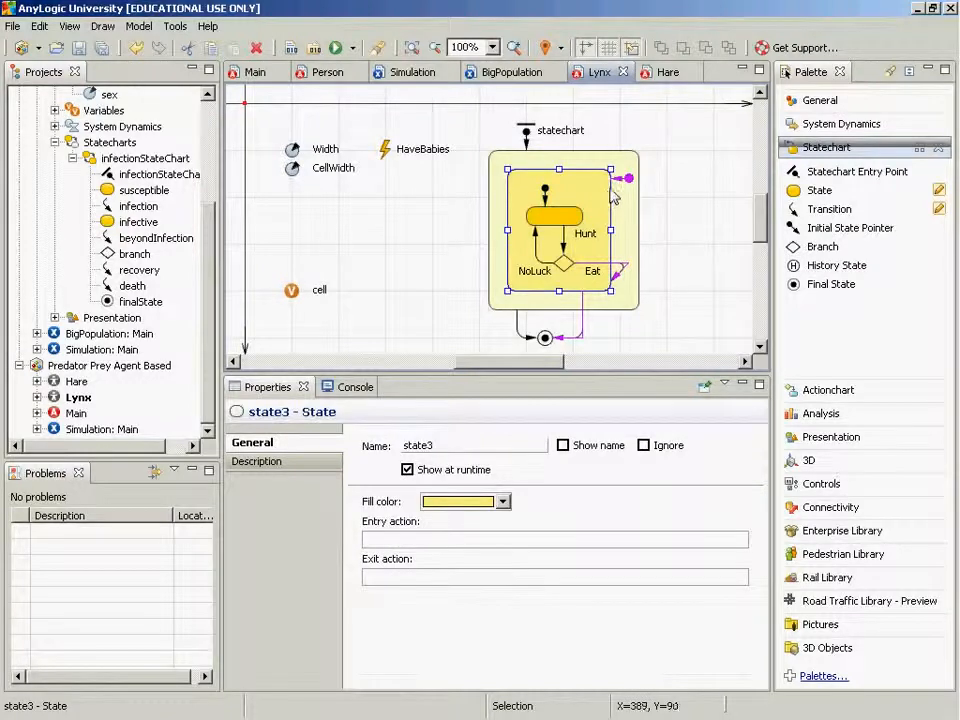
mouse_move(545, 195)
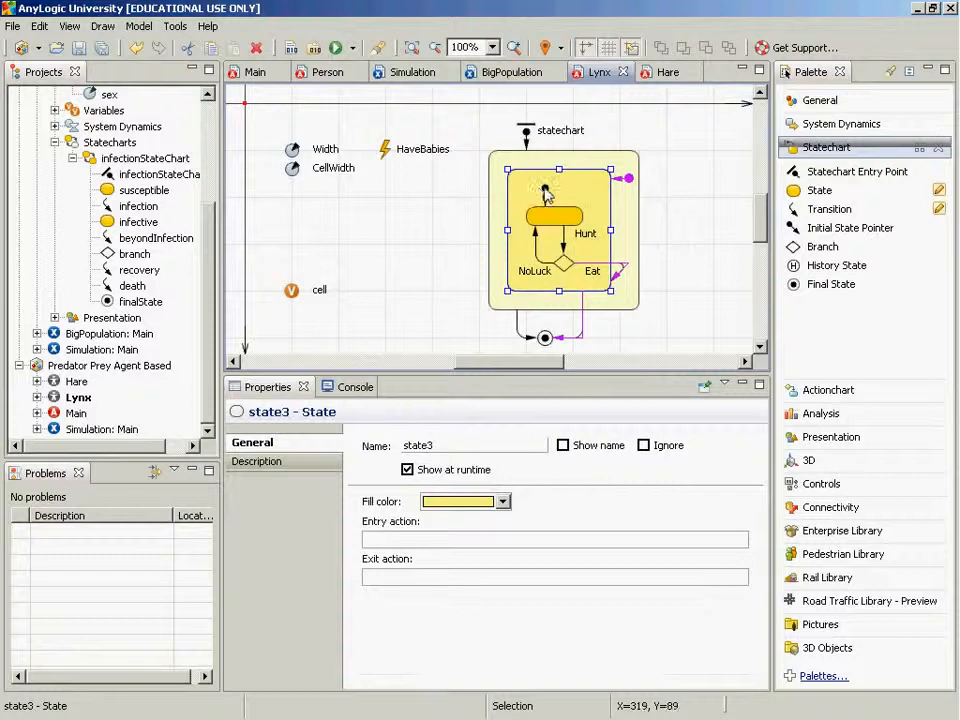
click(552, 215)
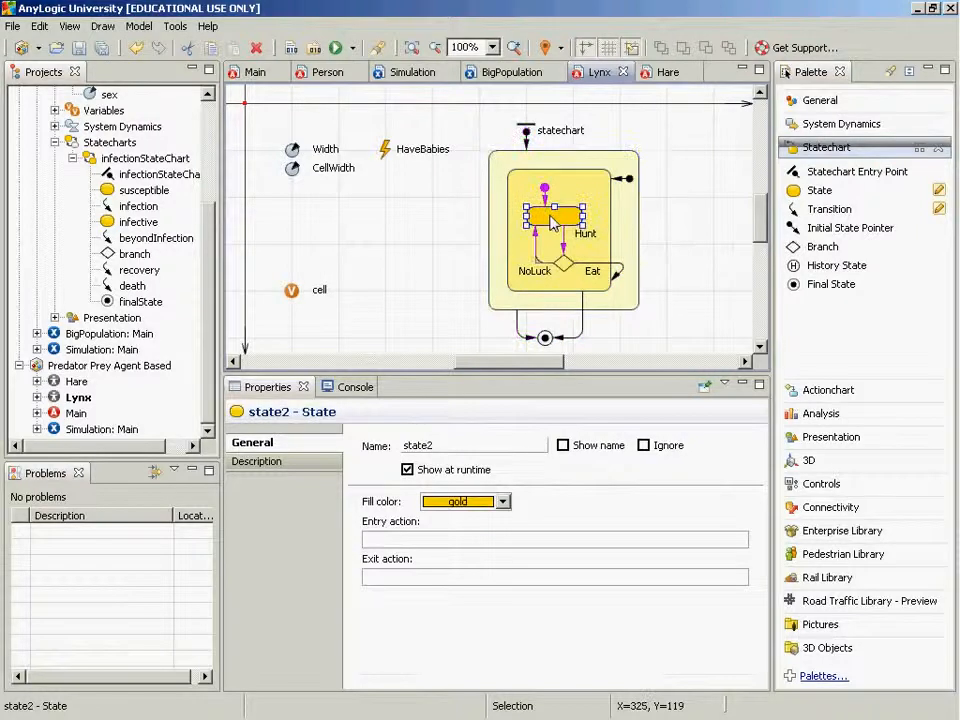
mouse_move(553, 219)
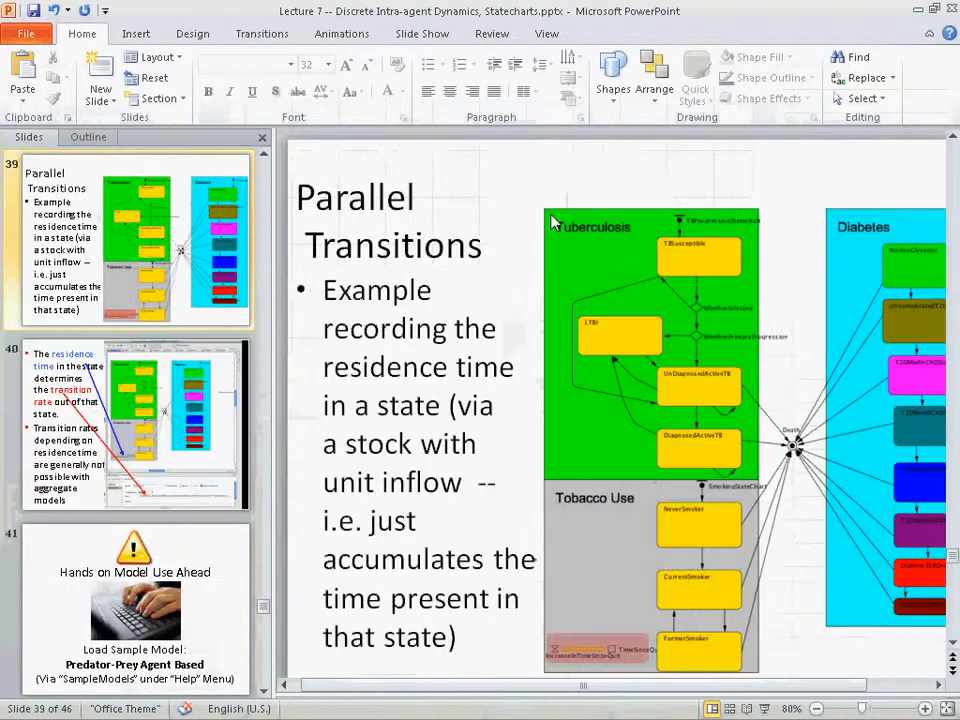
mouse_move(745, 307)
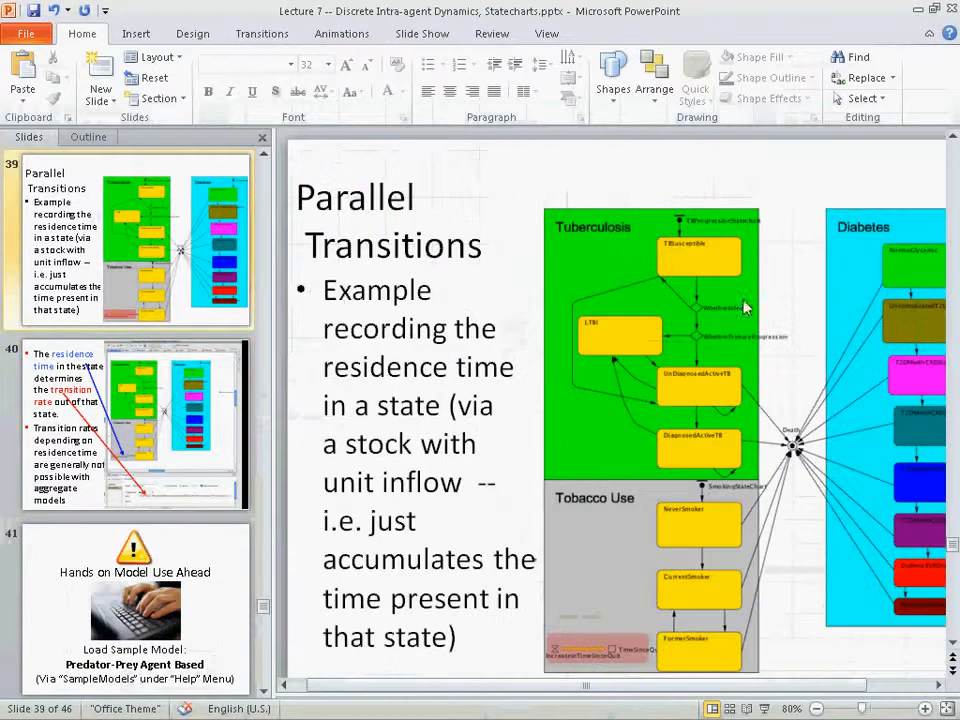
mouse_move(898, 323)
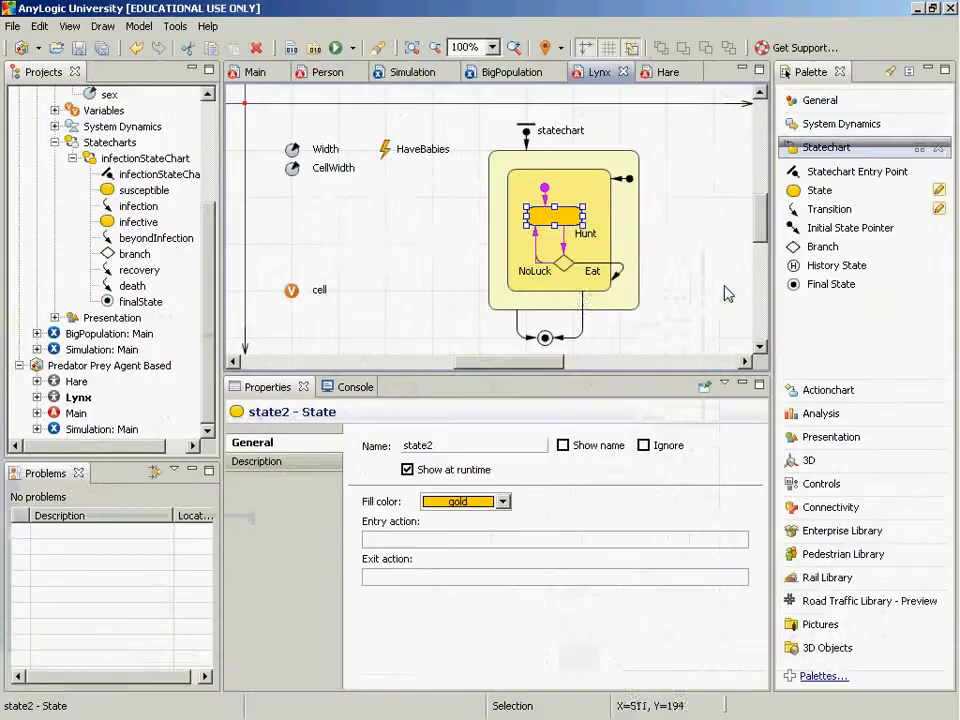
mouse_move(588, 313)
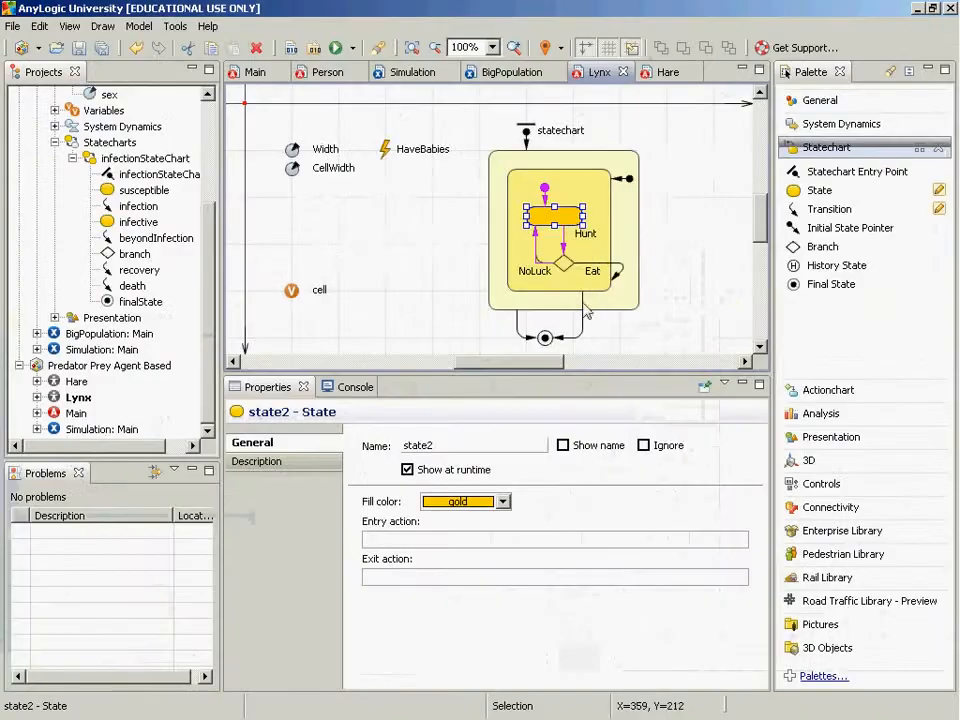
- Select transition tran4 into the final state to view its LynxHungerDeathThreshold timeout
click(583, 320)
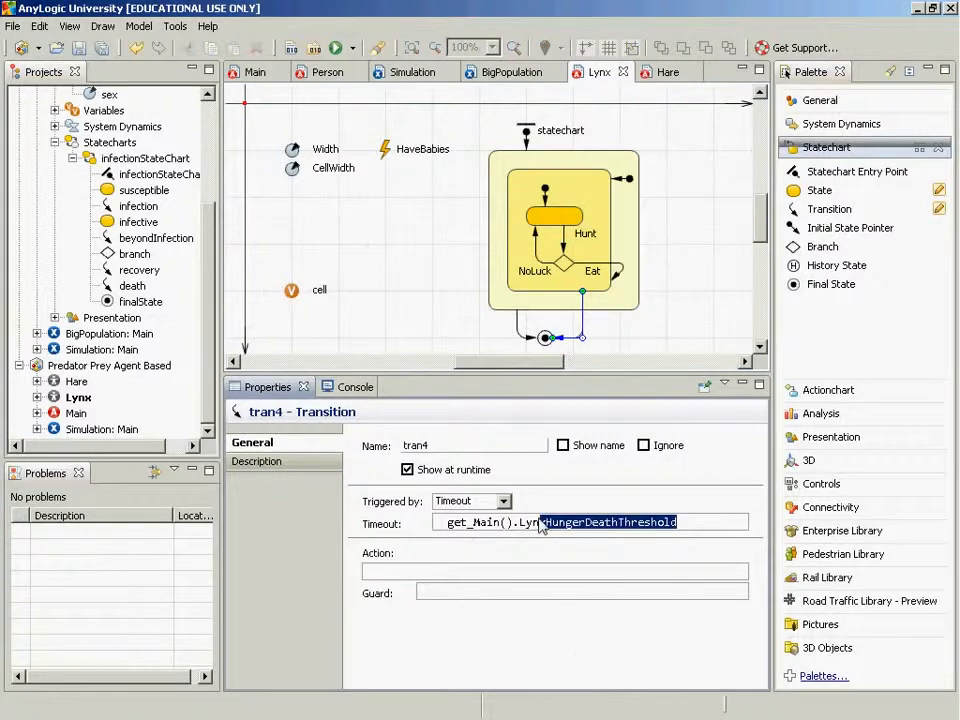
mouse_move(730, 500)
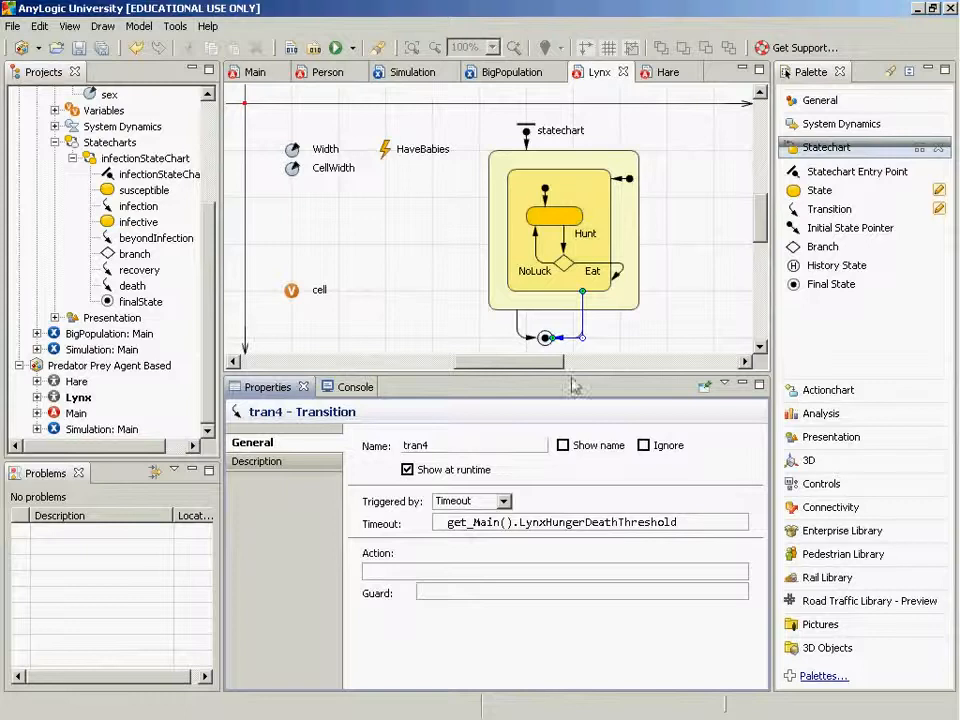
mouse_move(615, 275)
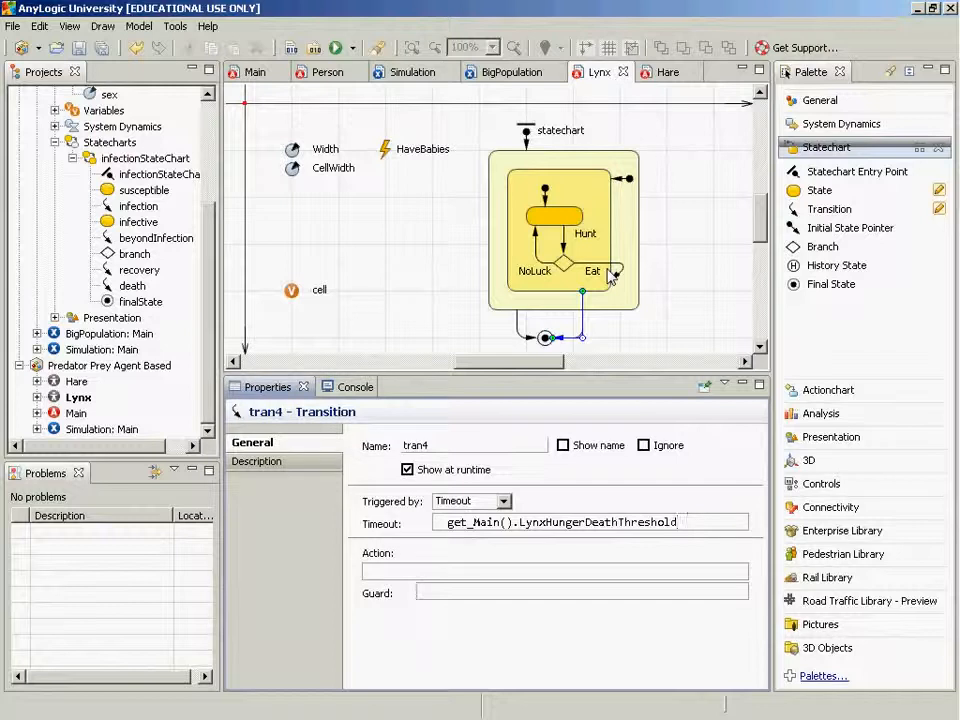
mouse_move(580, 338)
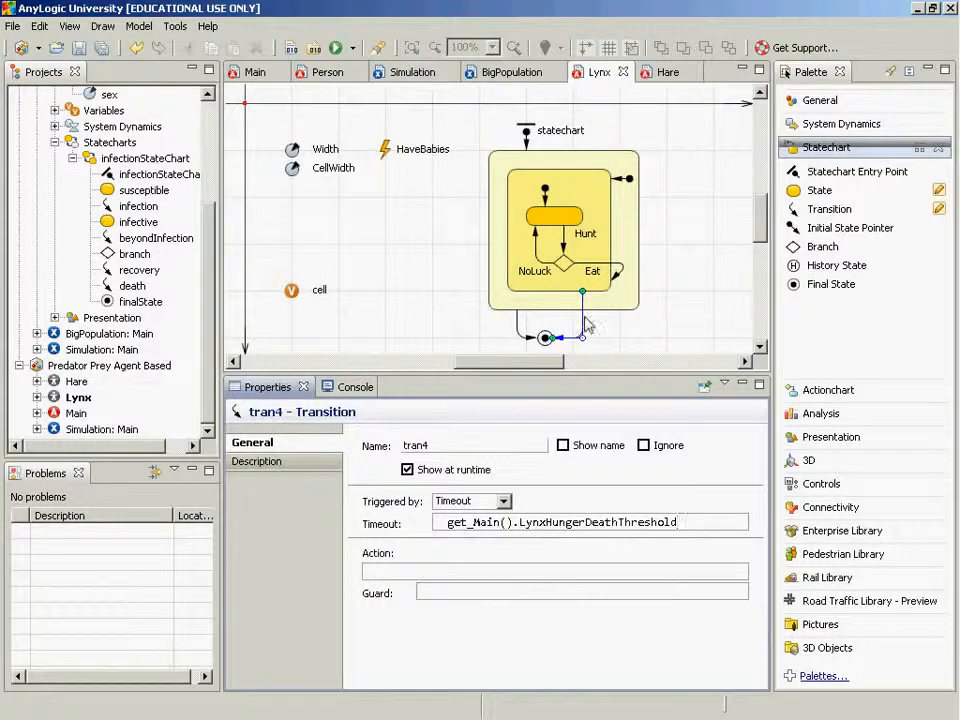
mouse_move(625, 288)
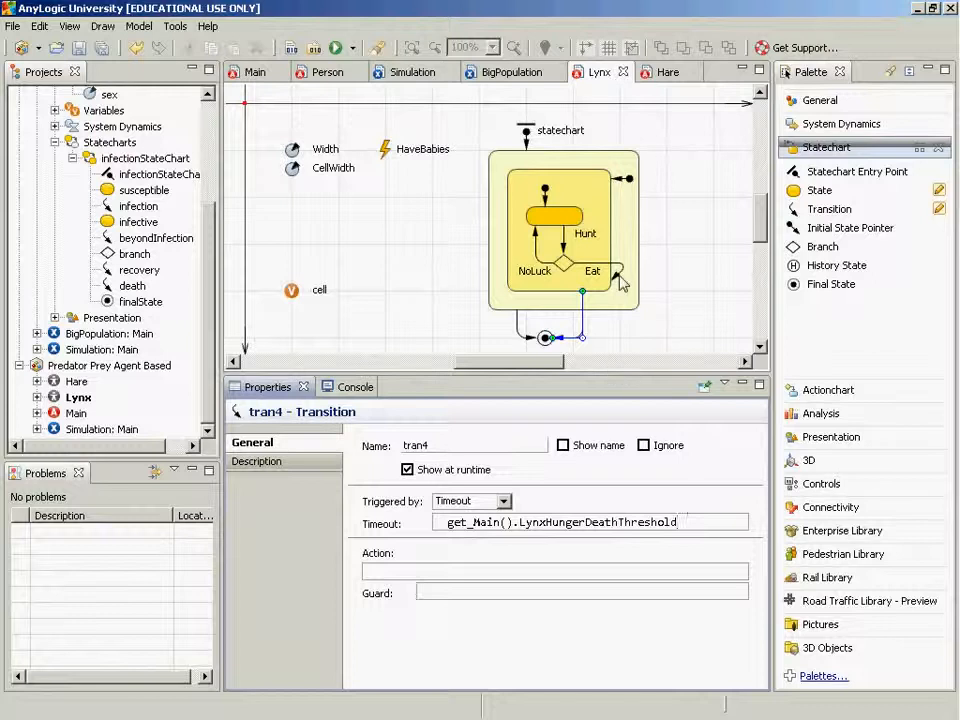
- Inspect the Eat transition's code, the hunting state, top-level initial pointer and enclosing state
click(605, 278)
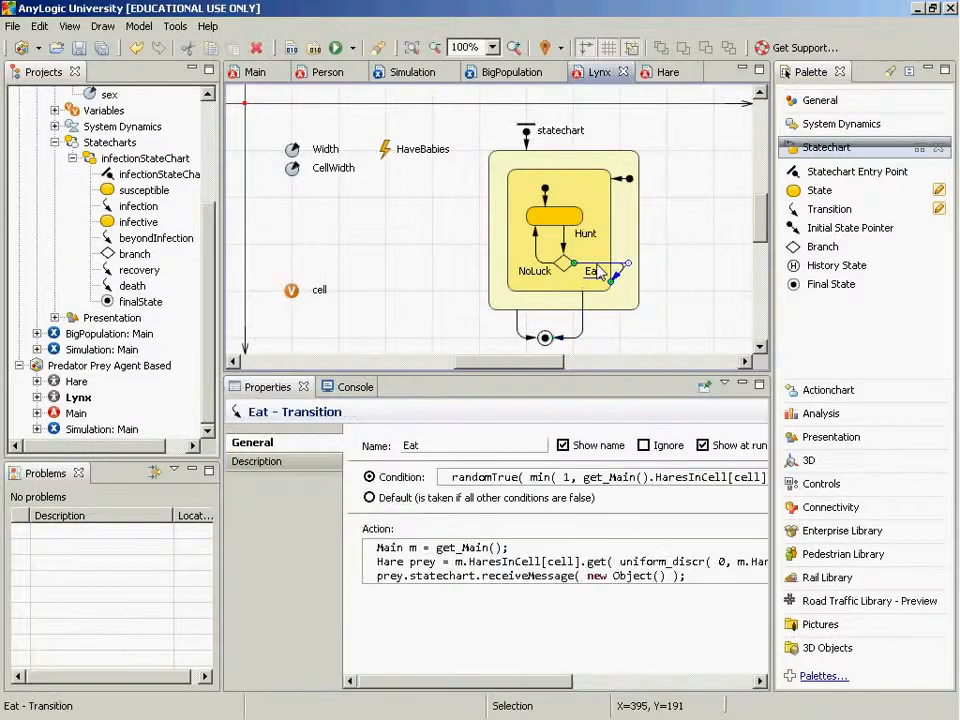
mouse_move(555, 200)
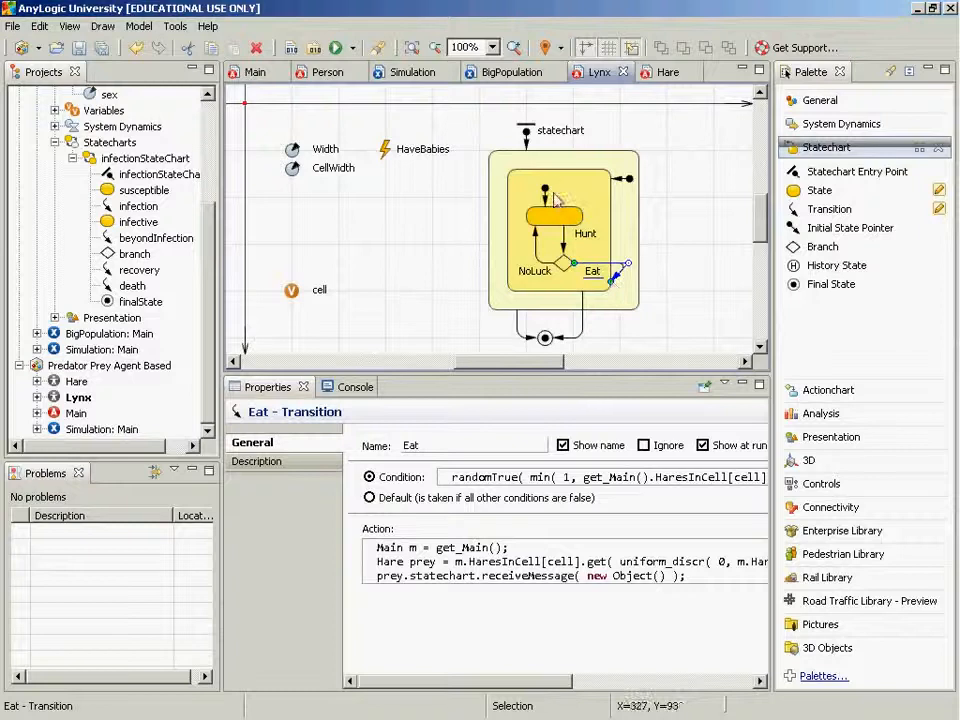
mouse_move(545, 218)
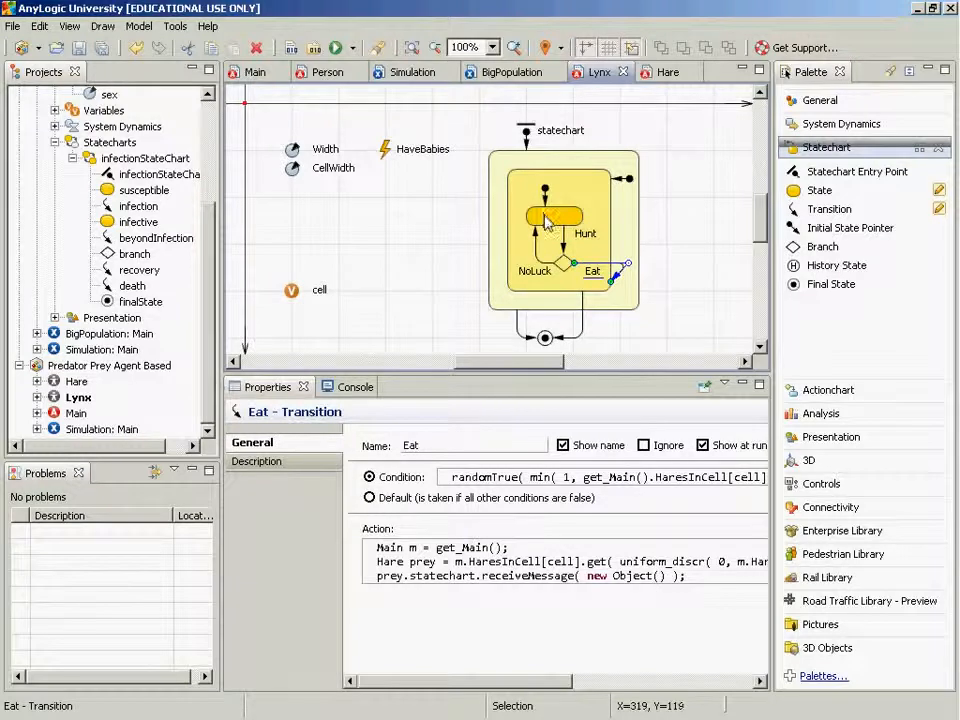
click(555, 217)
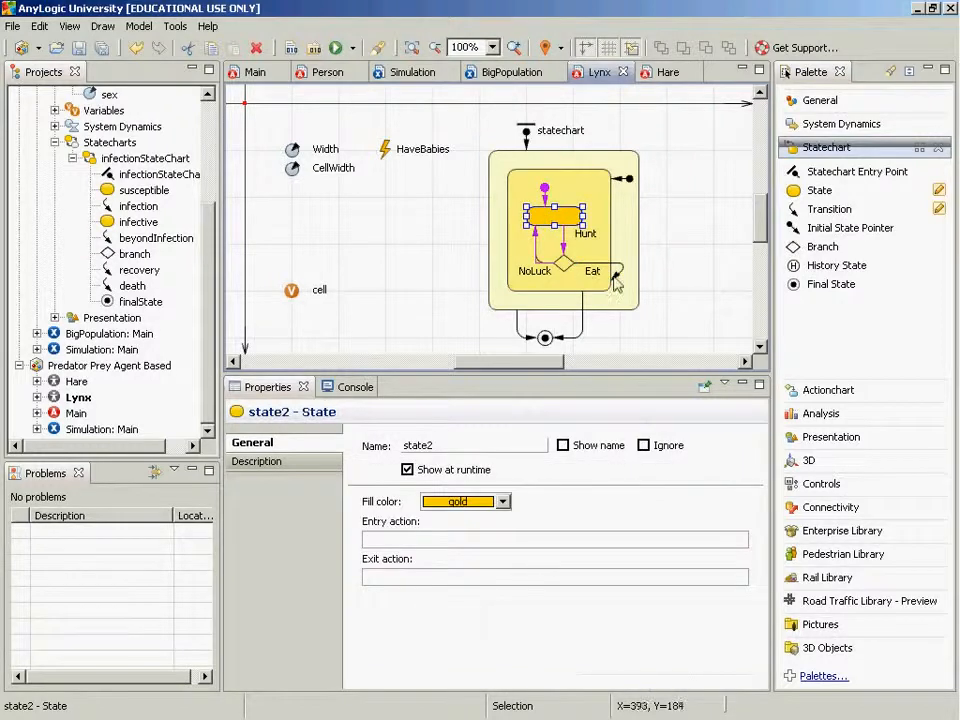
click(545, 178)
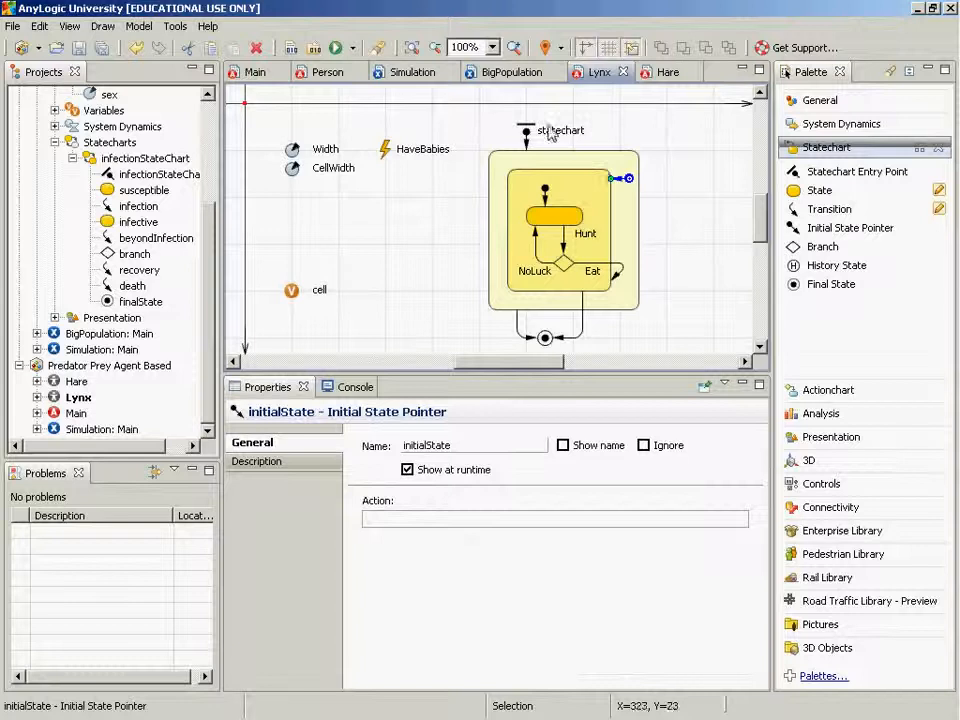
mouse_move(620, 272)
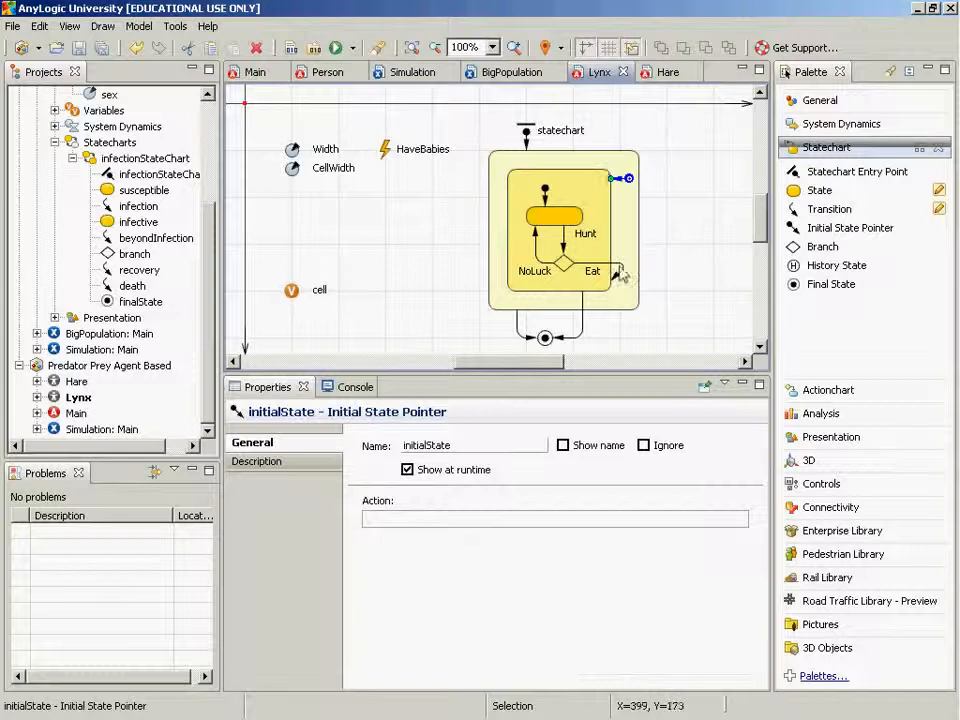
click(605, 271)
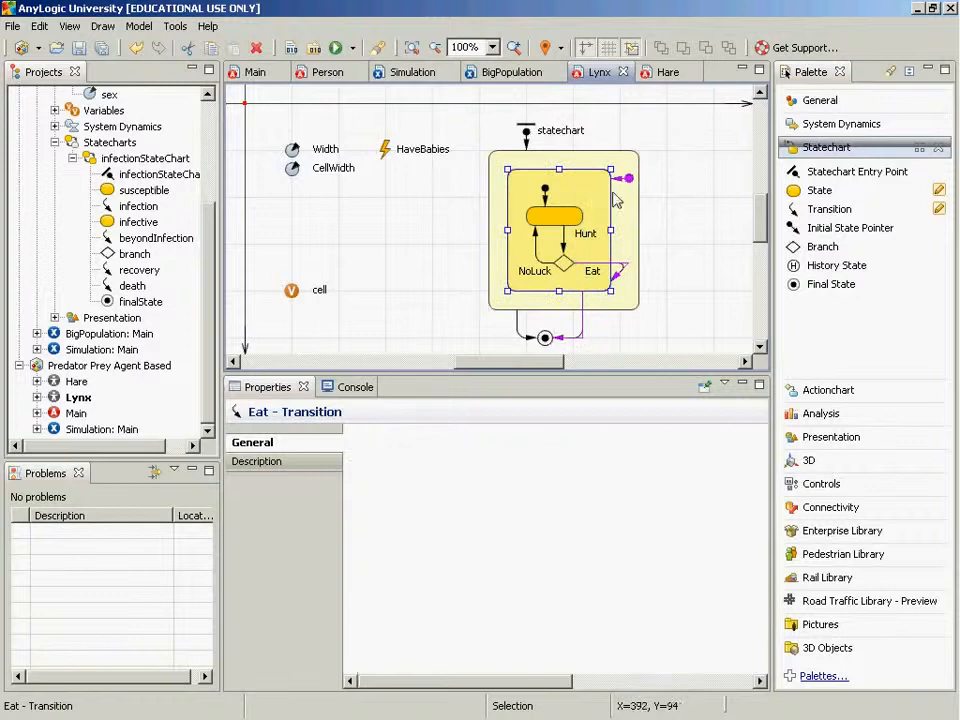
click(555, 200)
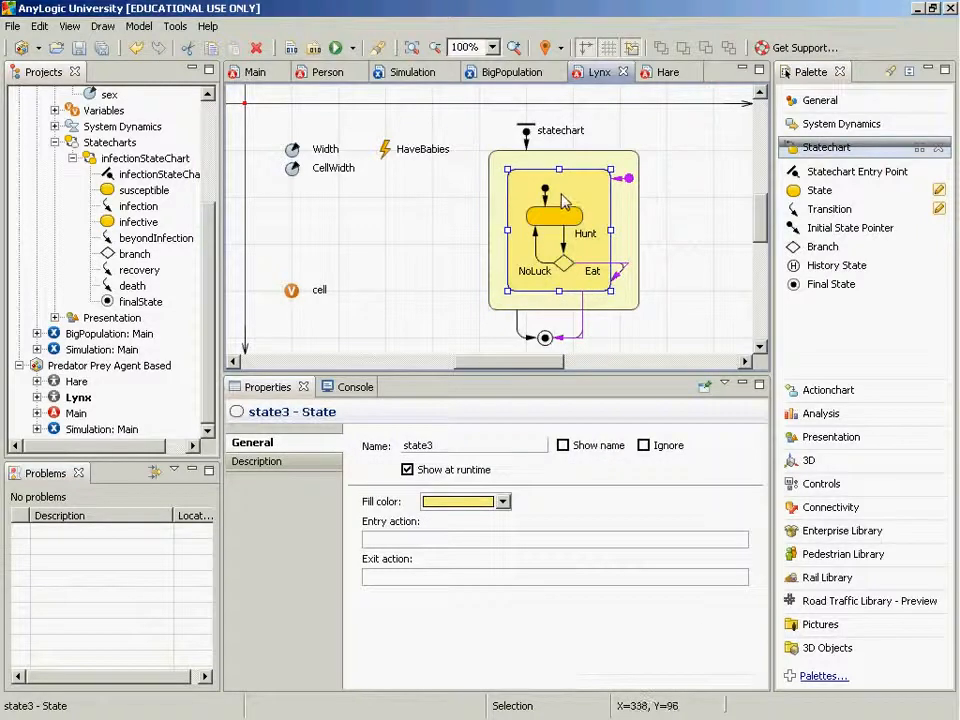
mouse_move(548, 200)
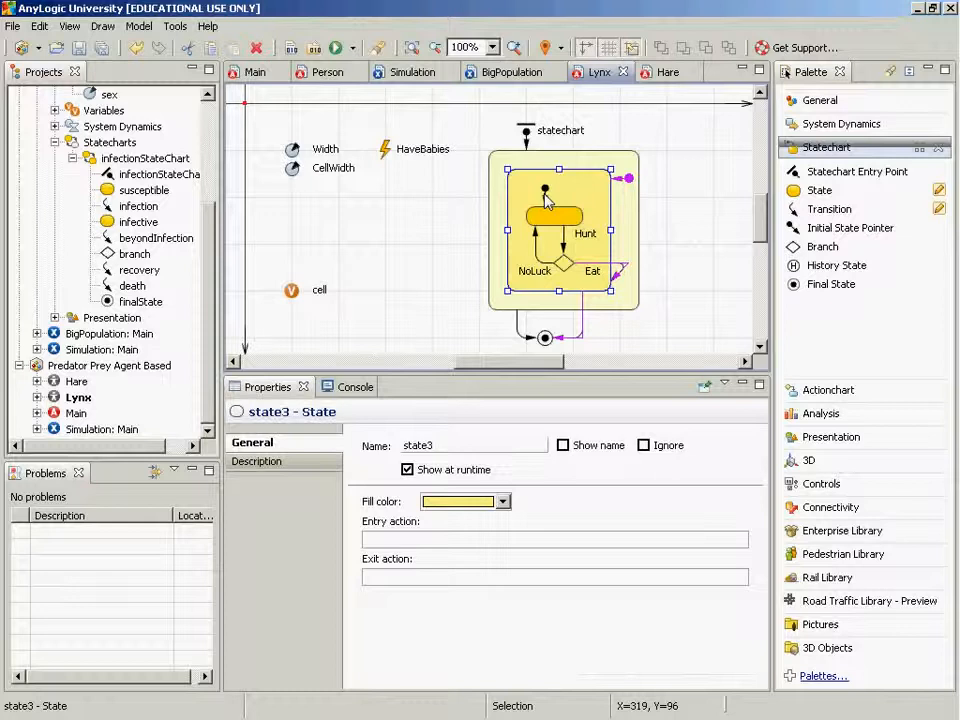
mouse_move(617, 215)
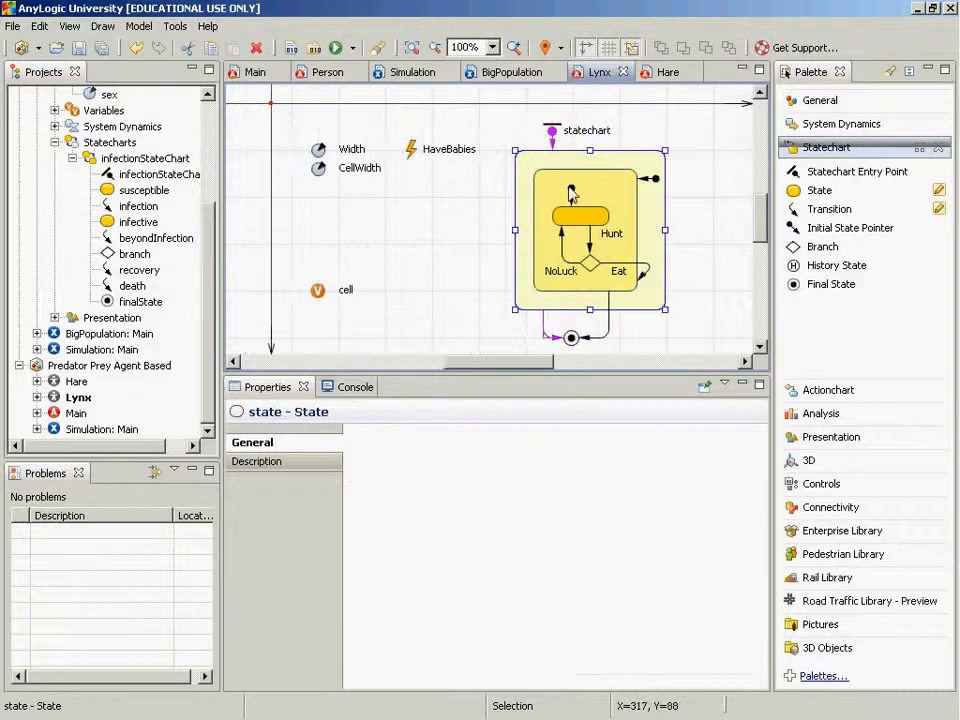
- Inspect the nested initial pointer and the outermost lynx state, ending on the gold hunting state
click(570, 191)
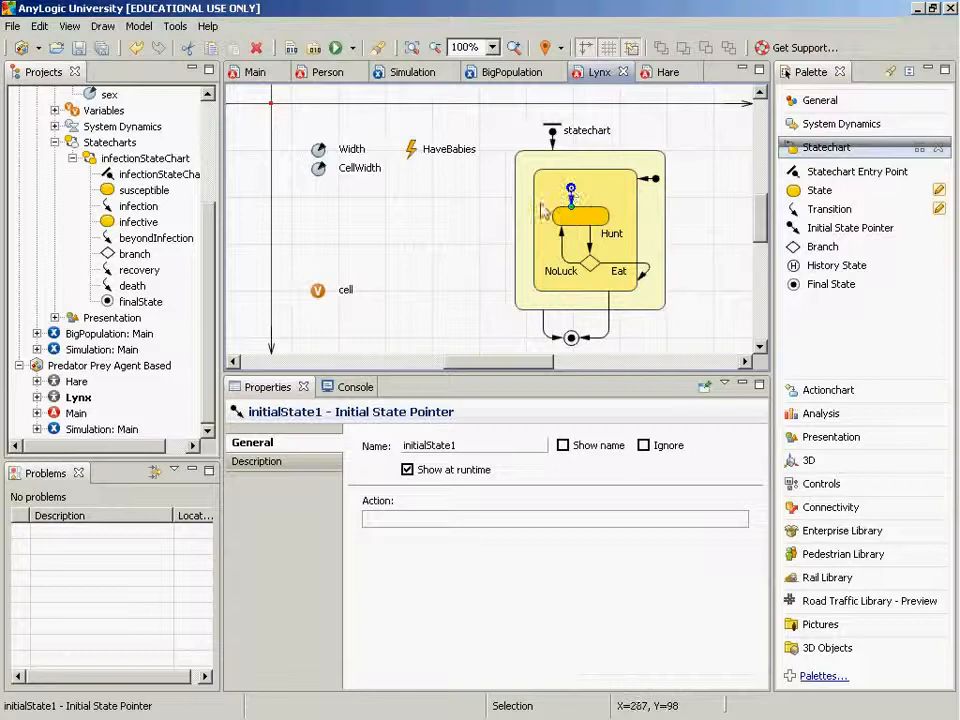
mouse_move(575, 228)
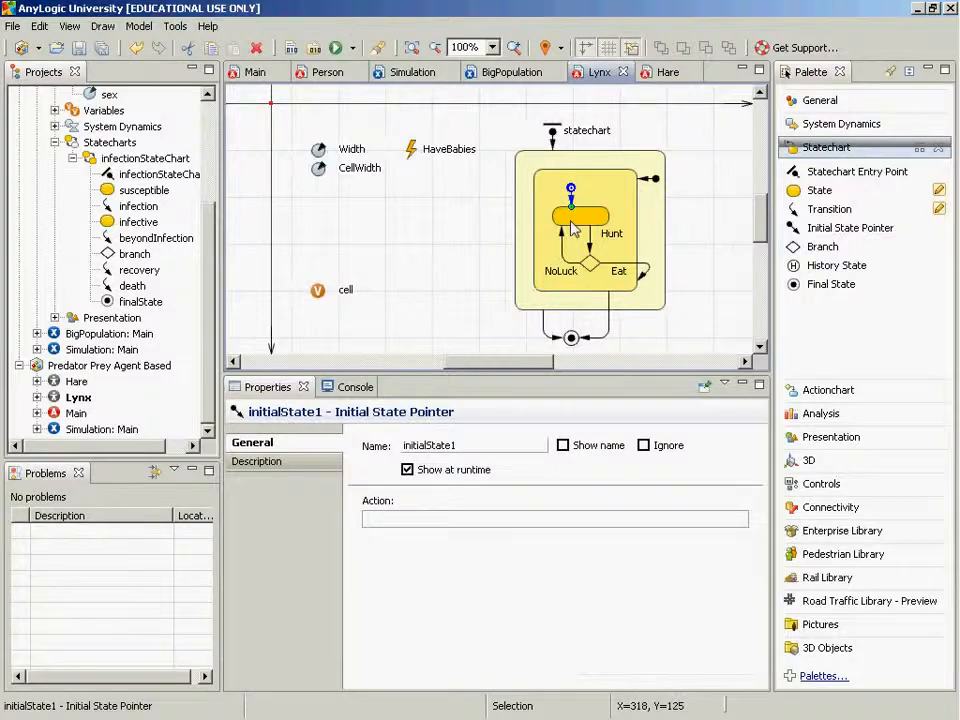
click(580, 215)
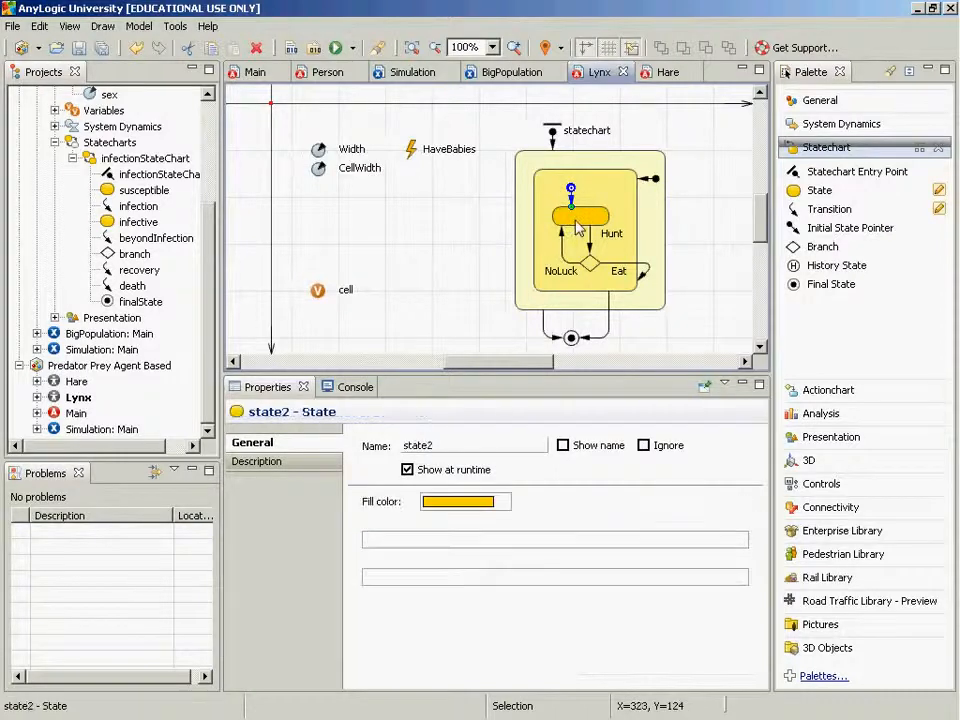
click(581, 215)
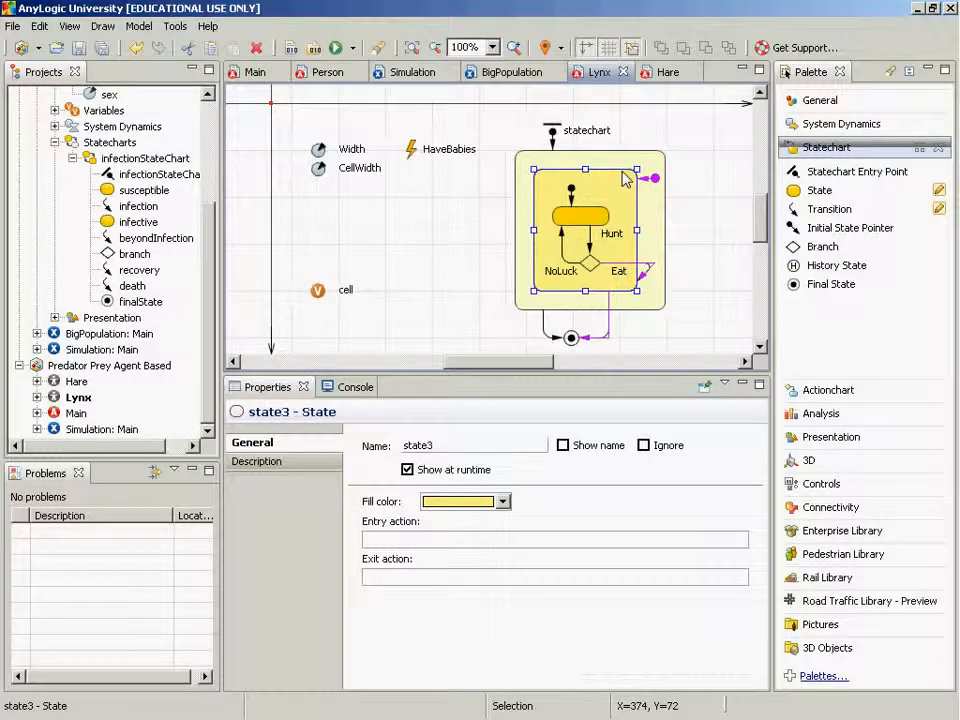
mouse_move(572, 250)
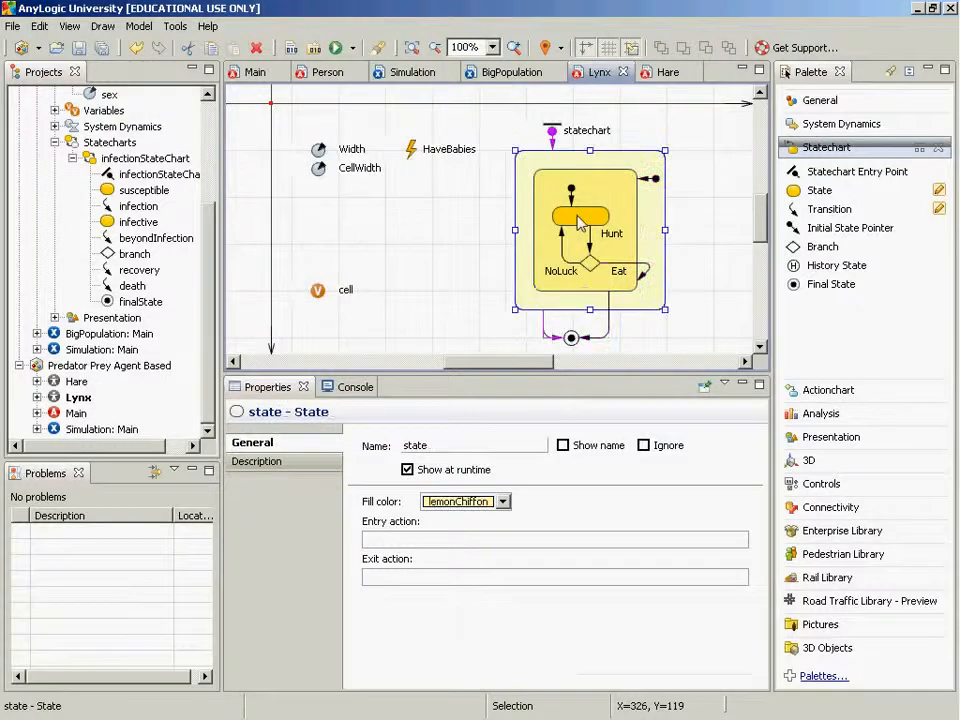
click(580, 217)
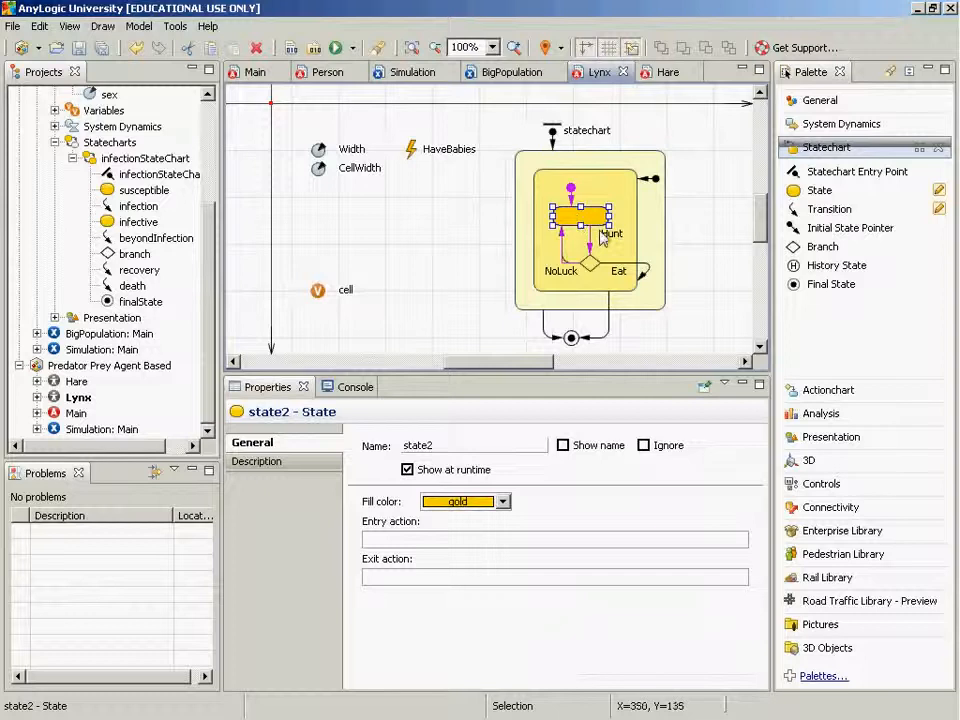
click(590, 252)
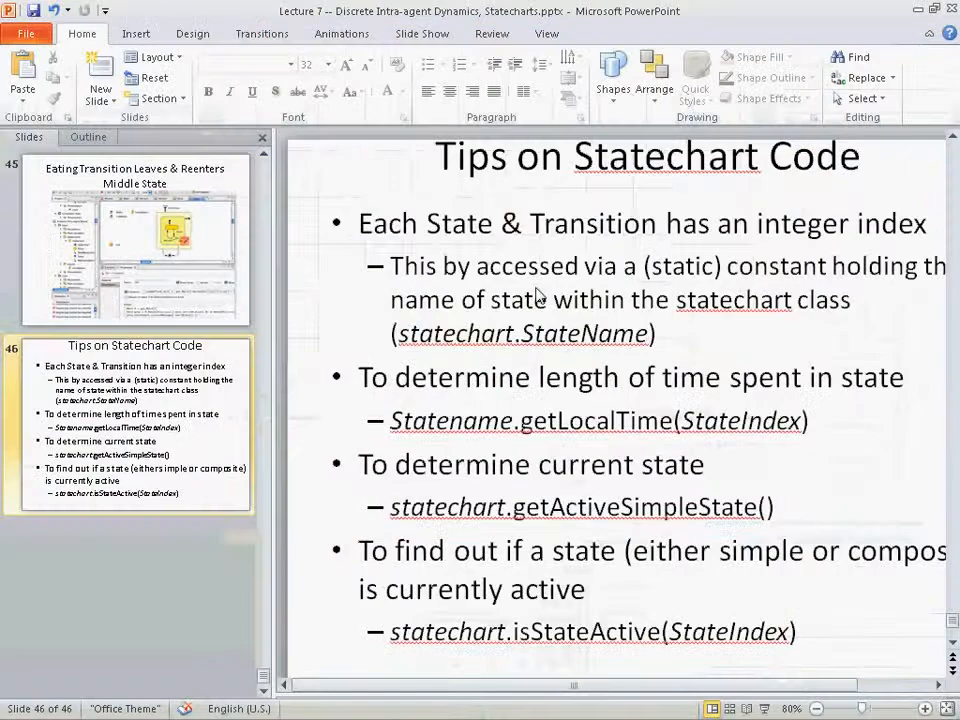
mouse_move(638, 348)
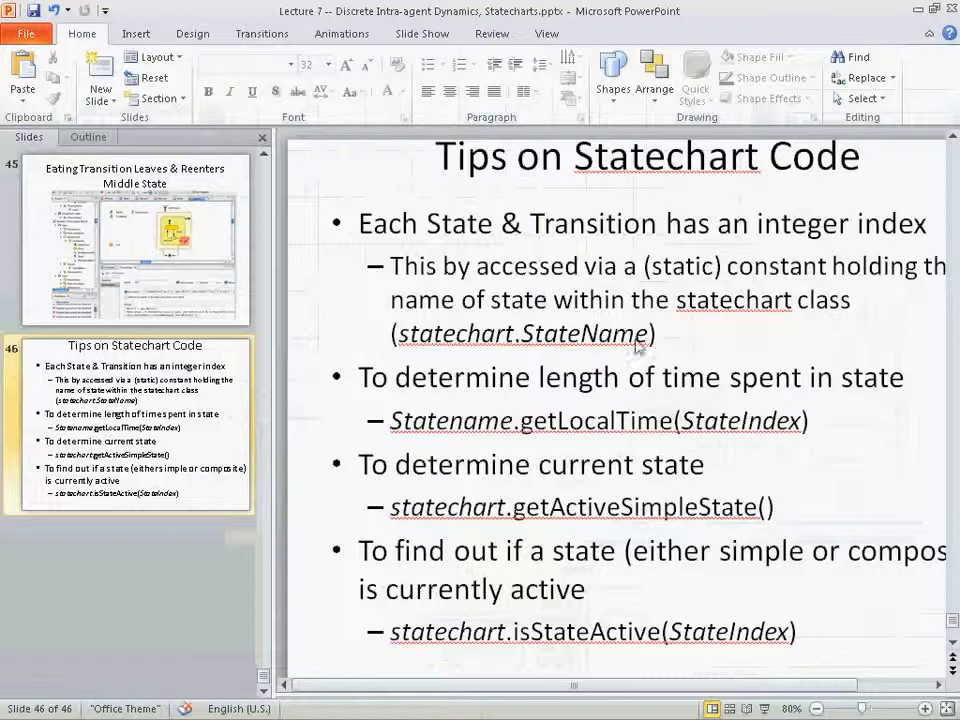